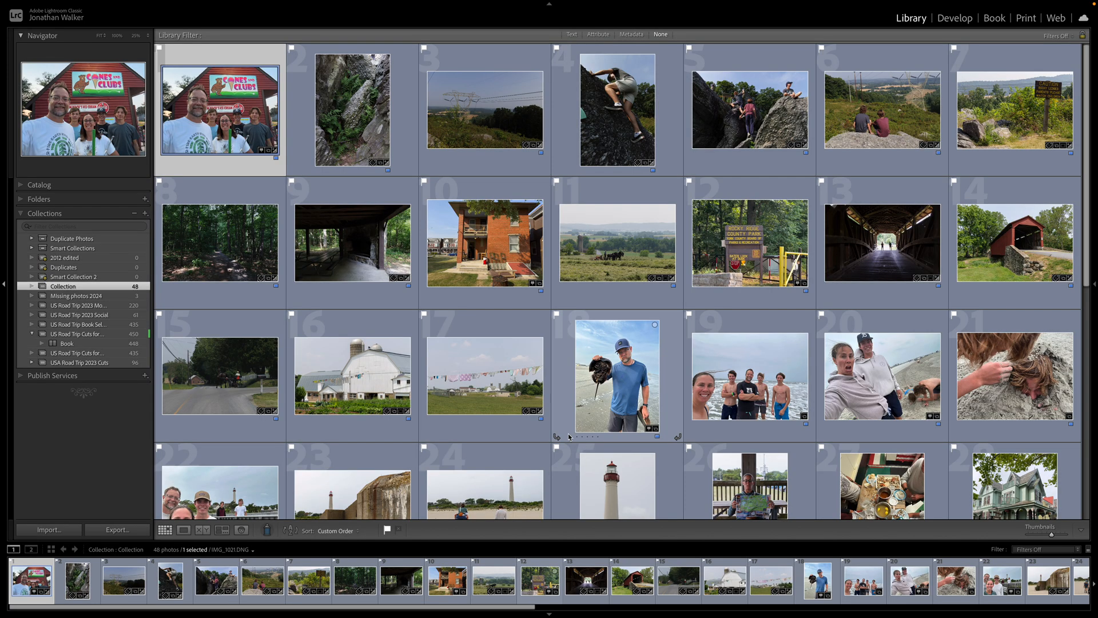
mouse_move(551, 442)
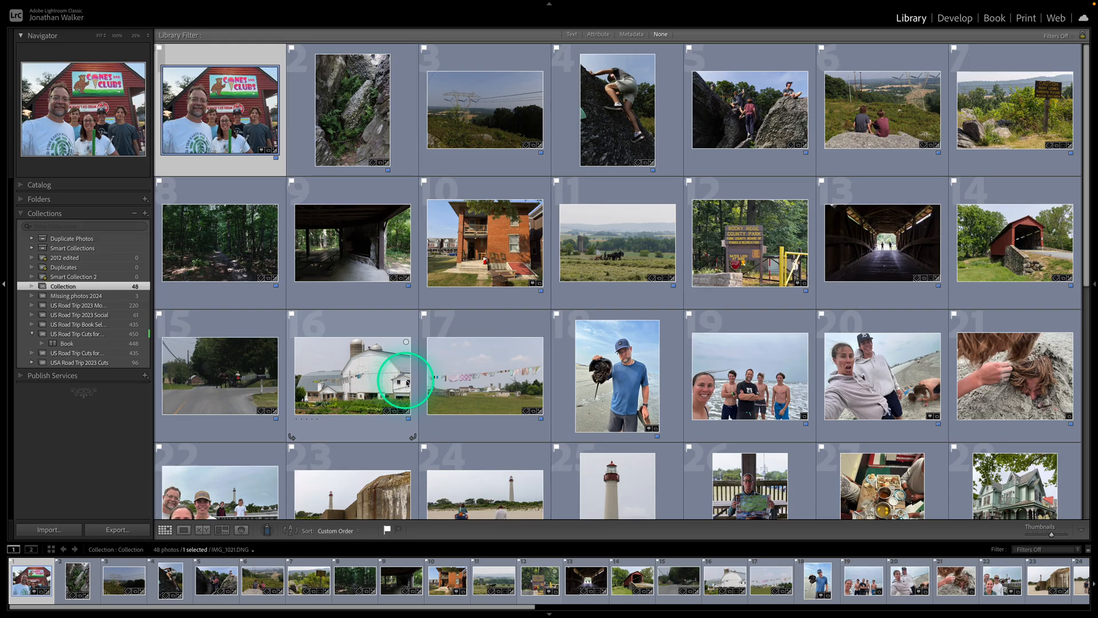
mouse_move(410, 382)
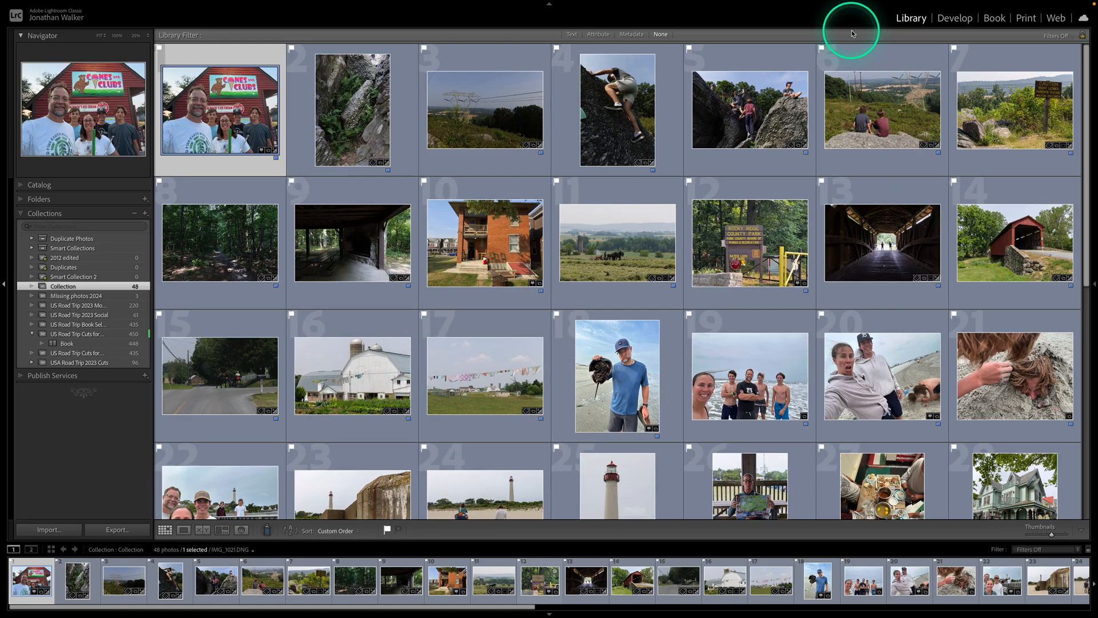
mouse_move(1025, 18)
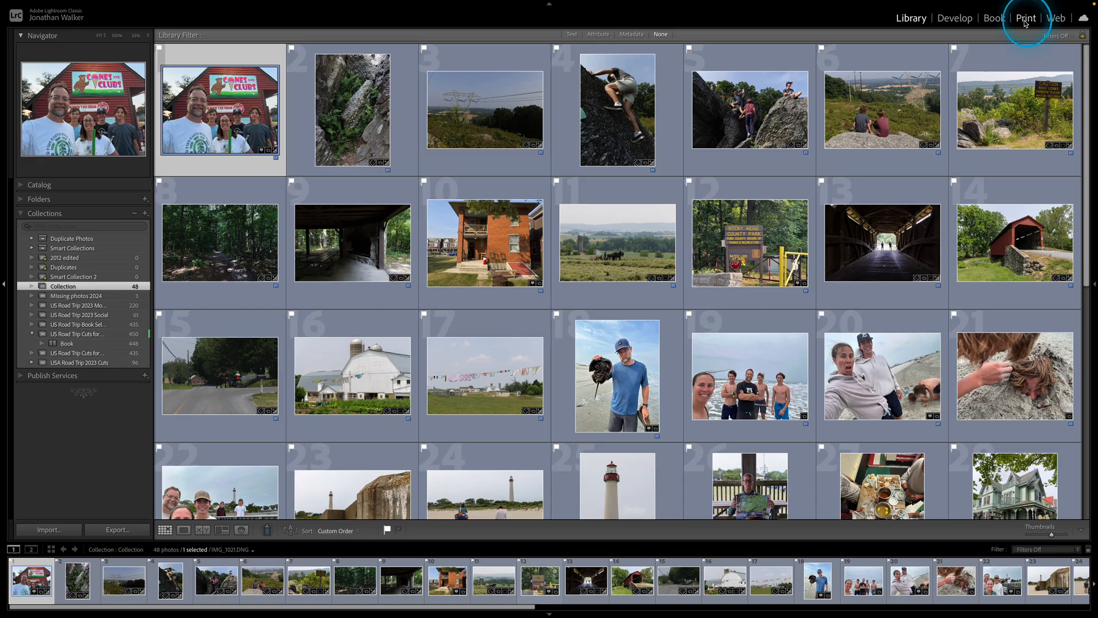
Switch to the Print module and reveal the built-in Lightroom Templates list in the Template Browser
left_click(1024, 17)
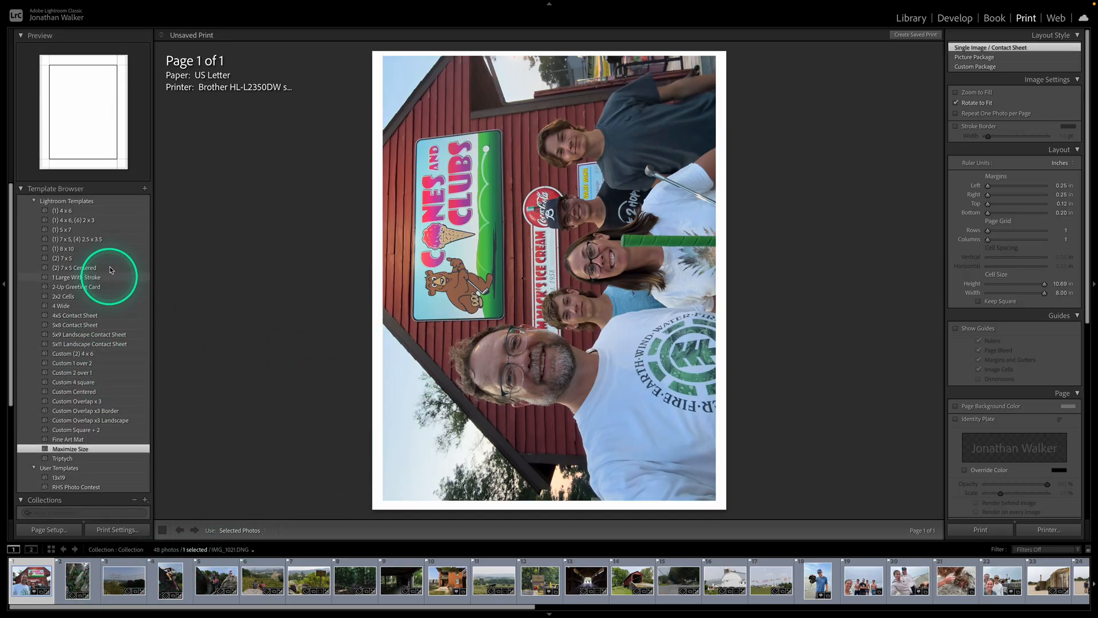
left_click(20, 188)
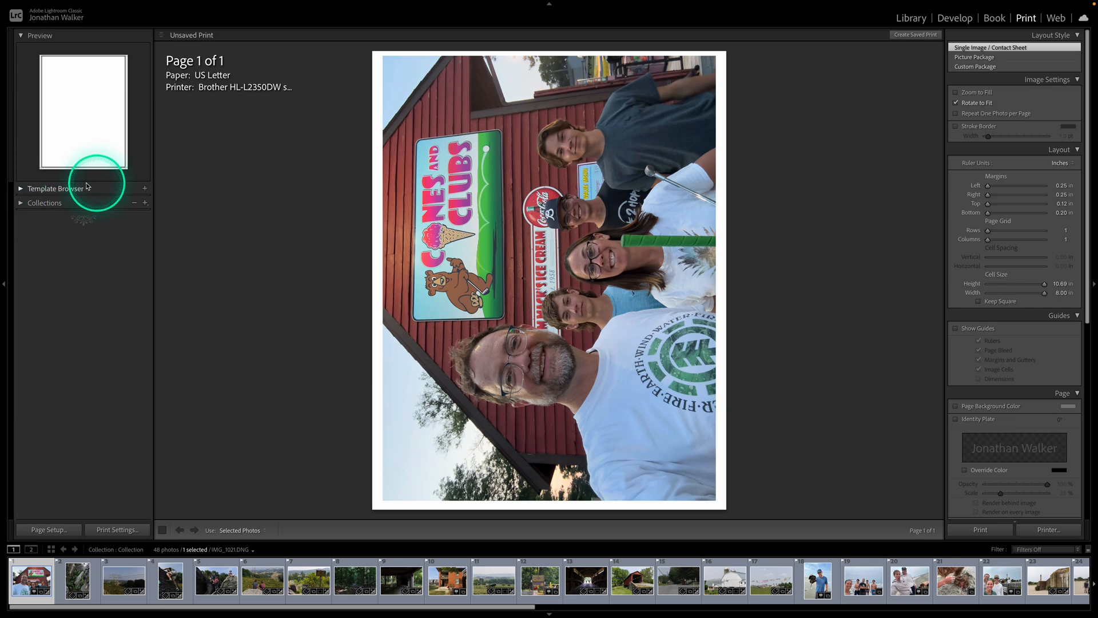
left_click(20, 187)
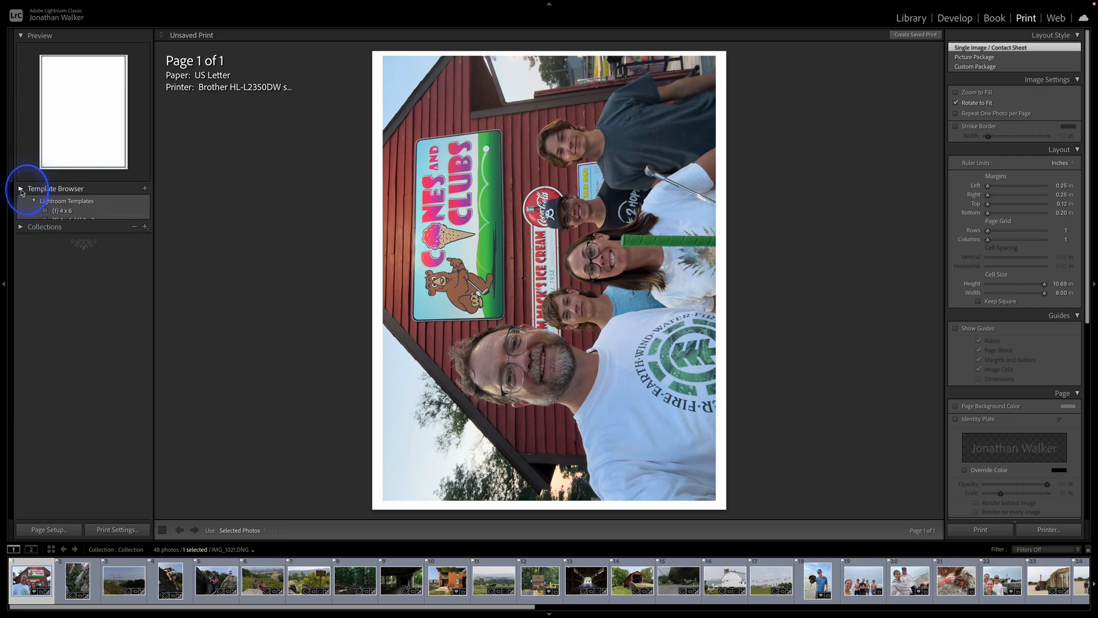
left_click(44, 201)
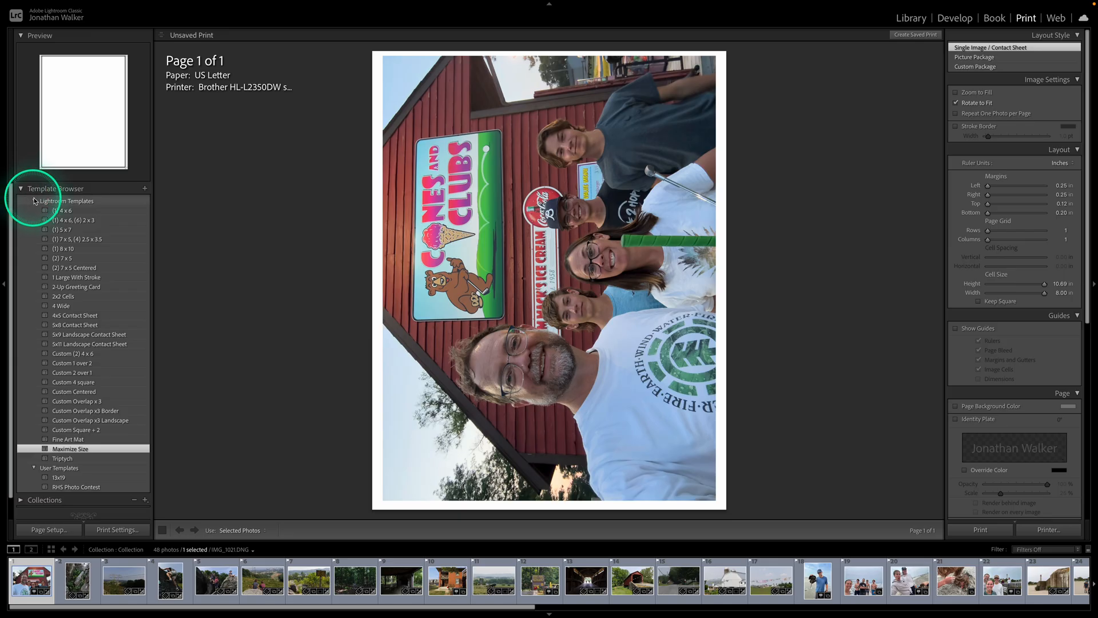
left_click(33, 202)
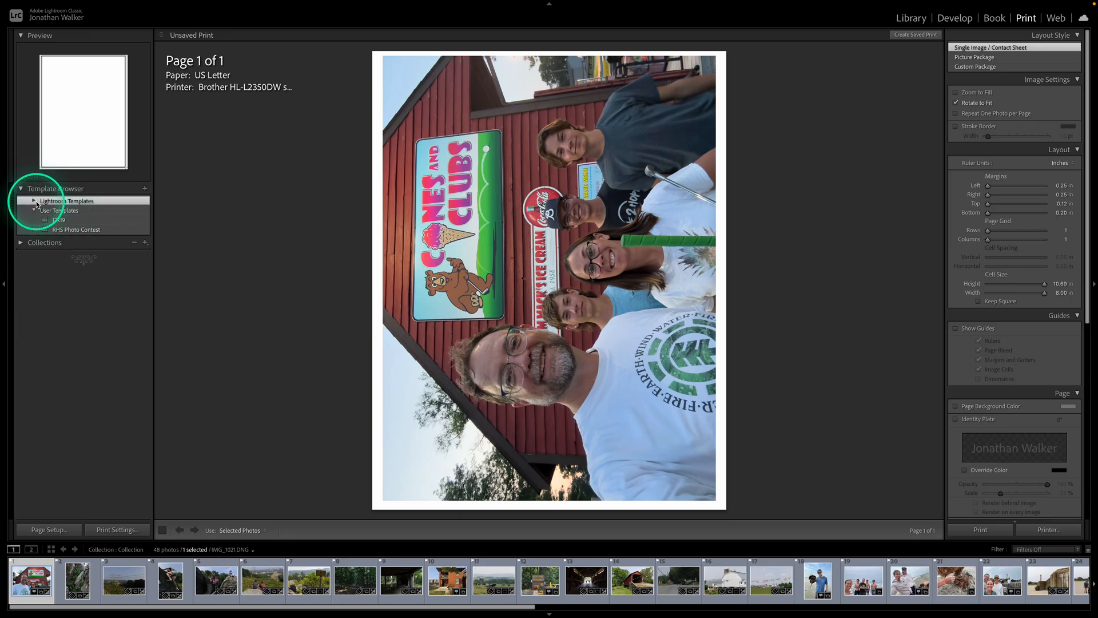
left_click(33, 201)
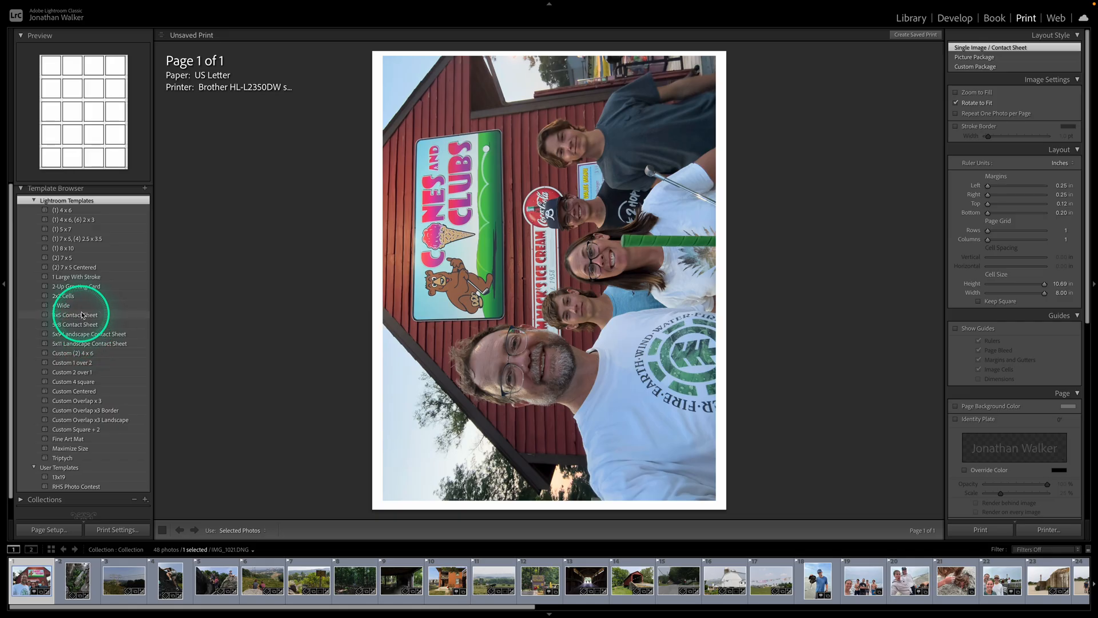
left_click(76, 314)
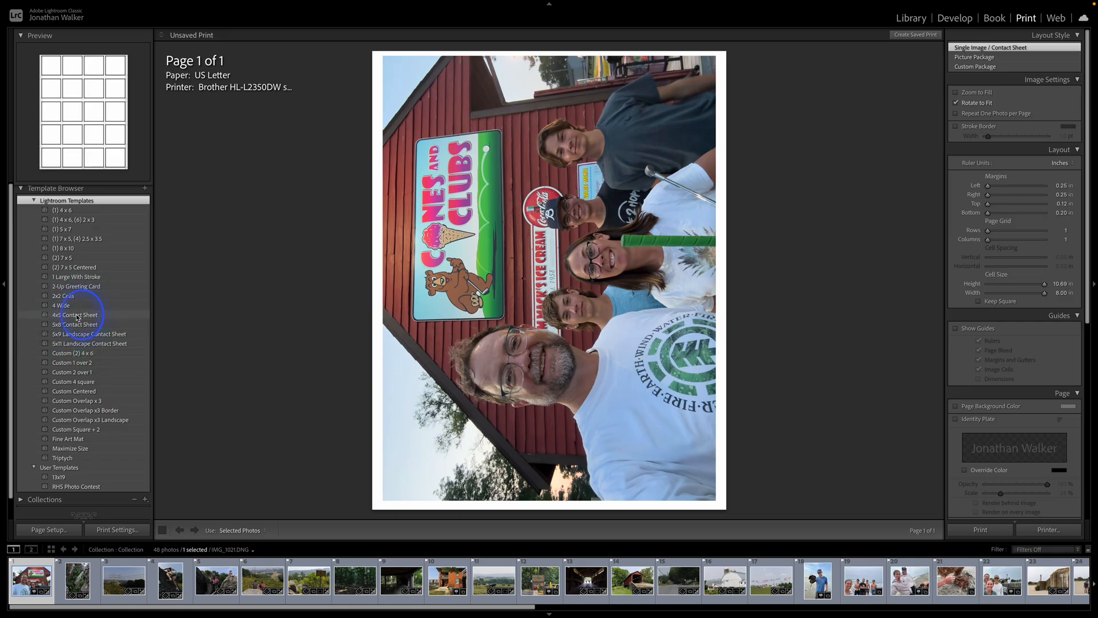
Apply the 4x5 Contact Sheet template and add a stroke border with a chosen colour
left_click(76, 314)
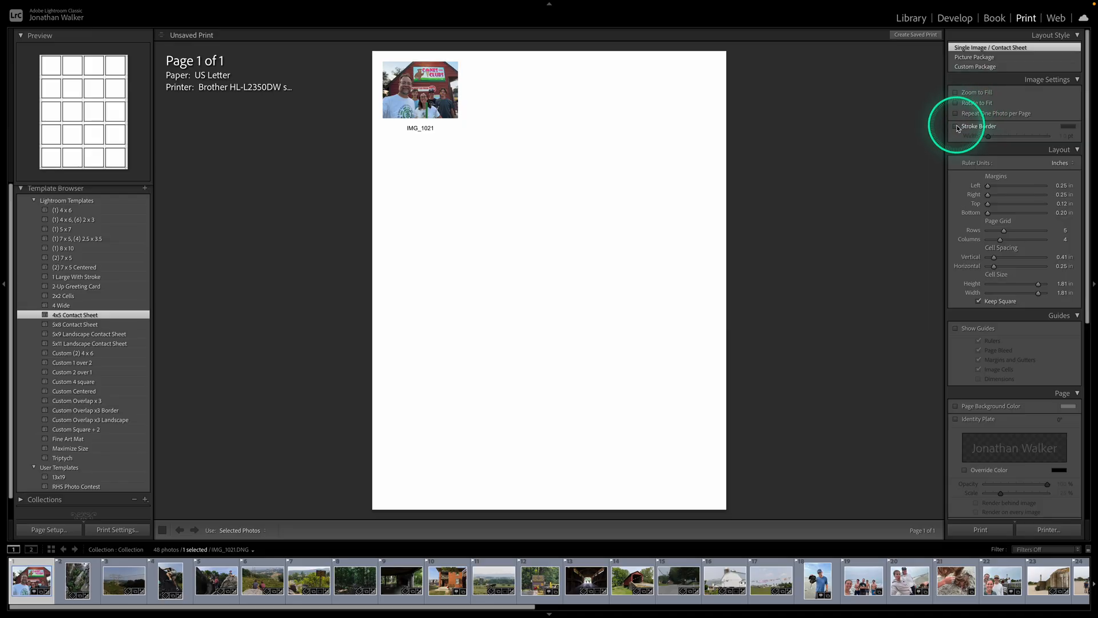
left_click(955, 126)
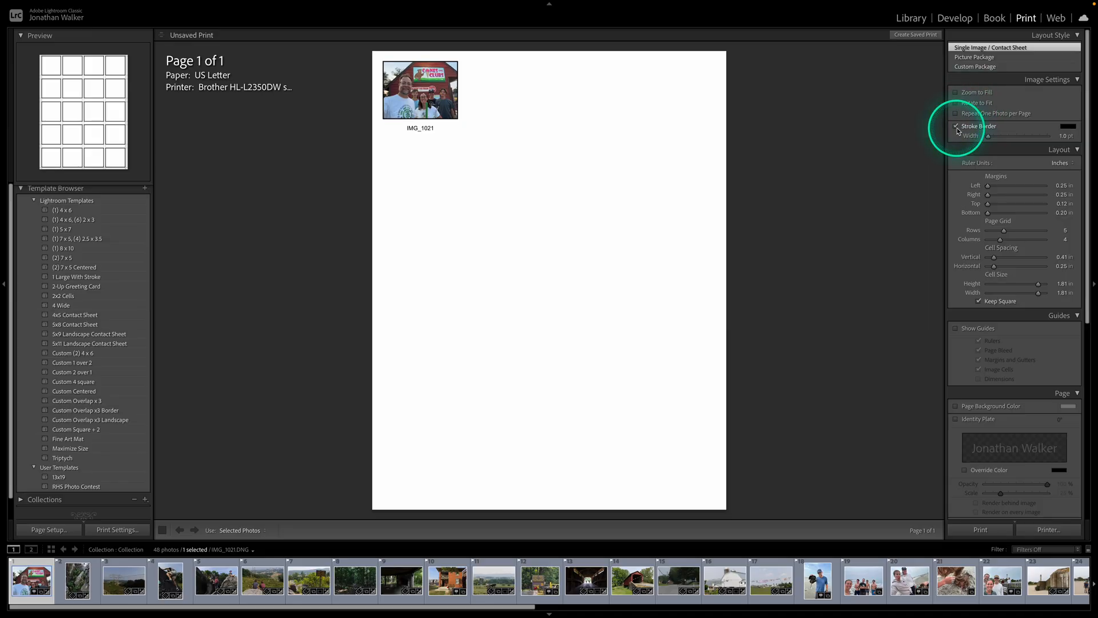
left_click(1070, 126)
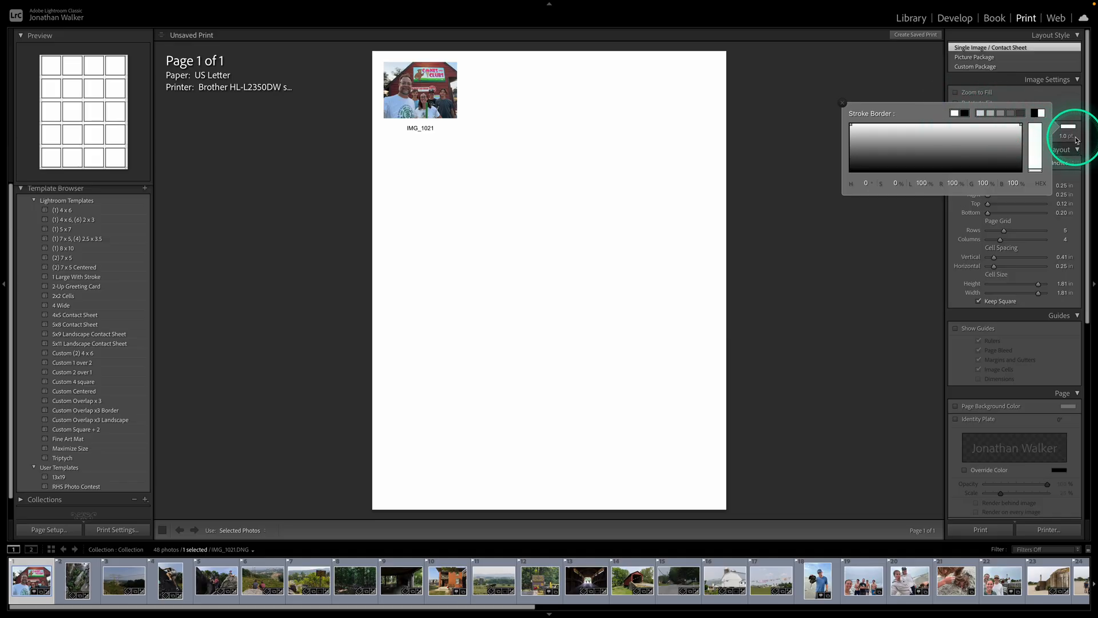
left_click(1064, 135)
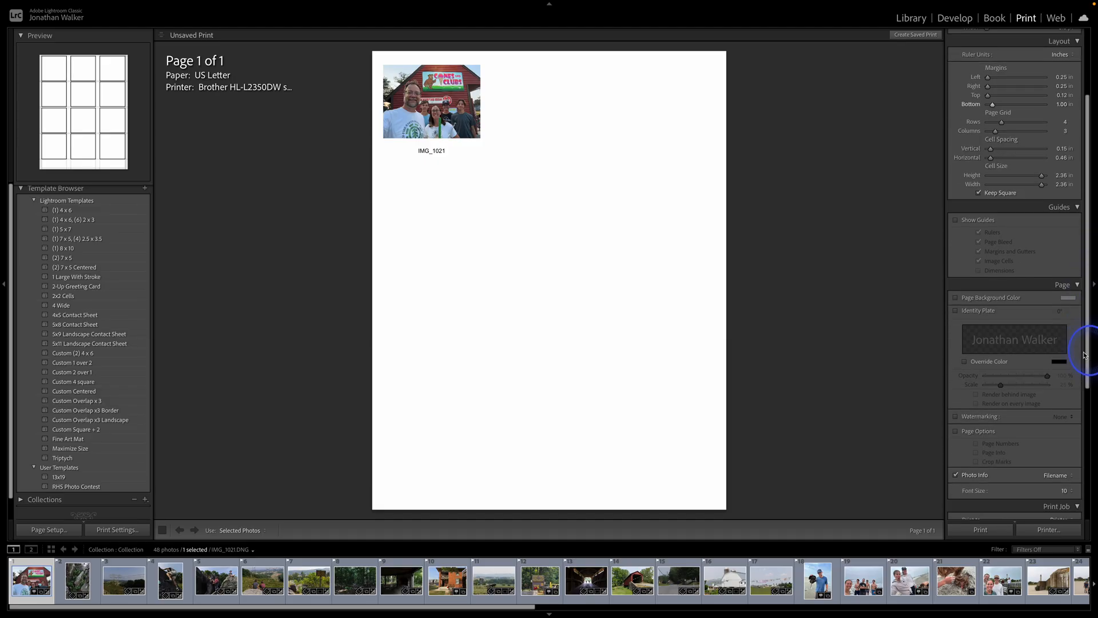
left_click(957, 210)
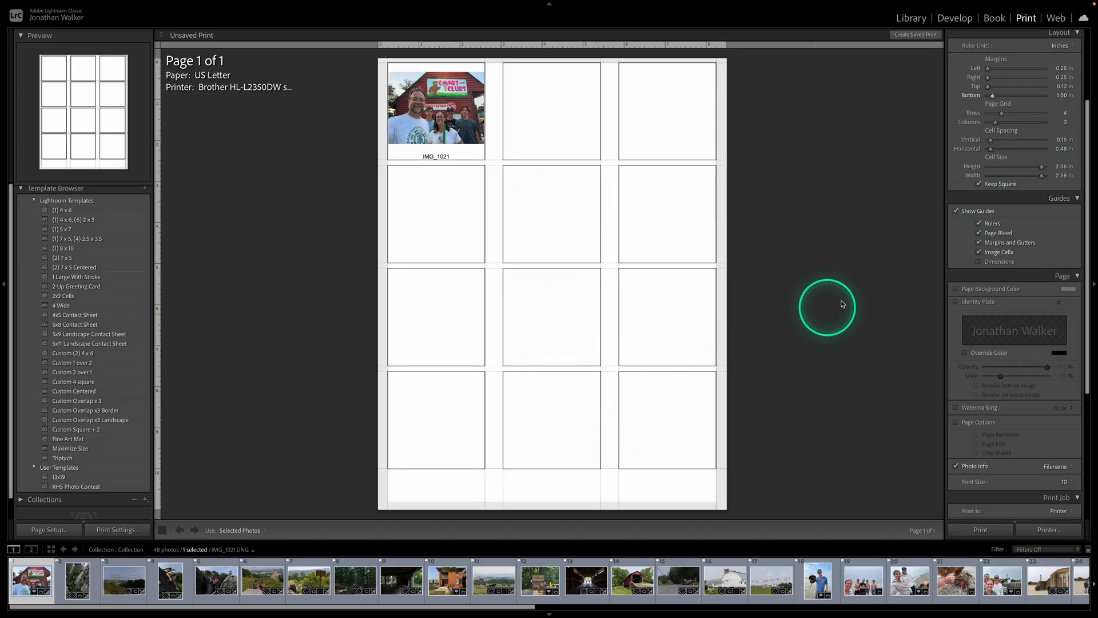
left_click(956, 210)
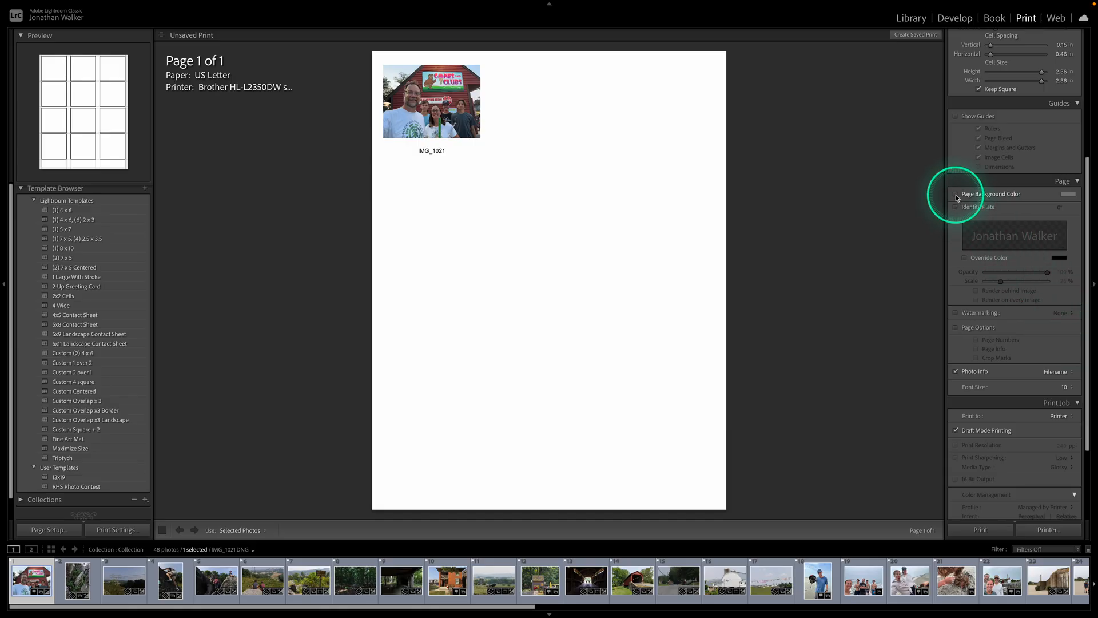
Make the page background black
left_click(956, 194)
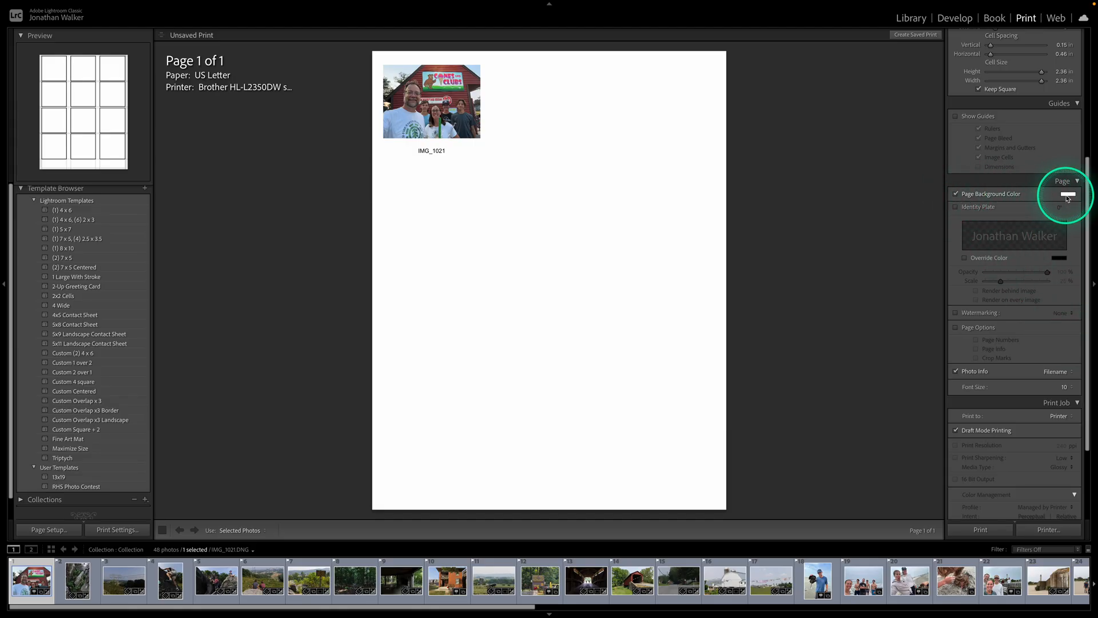
left_click(1067, 195)
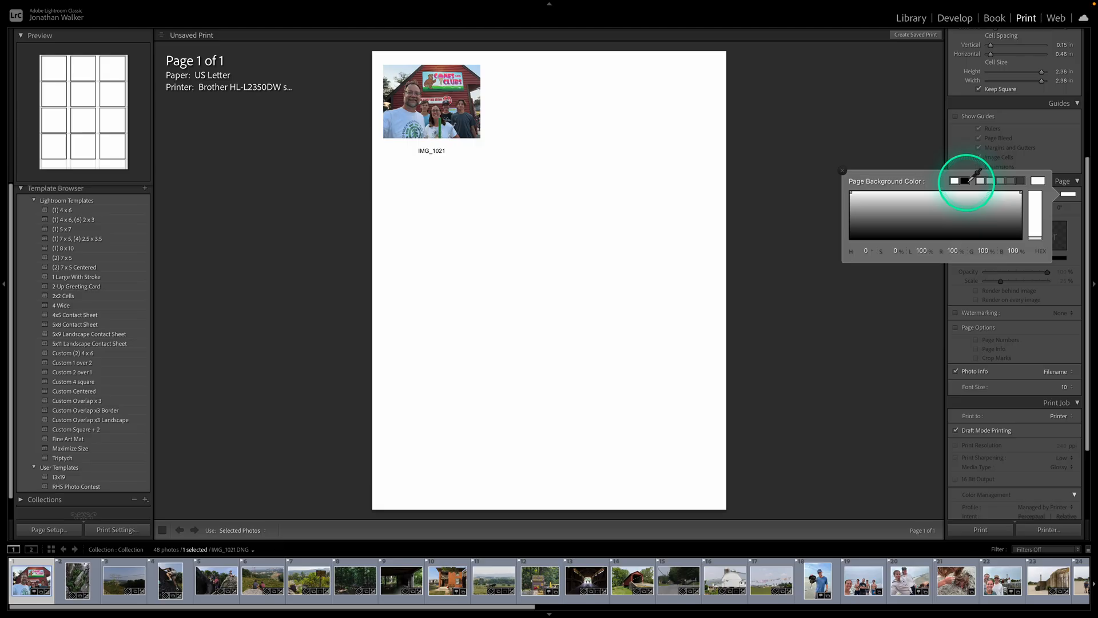
left_click(954, 181)
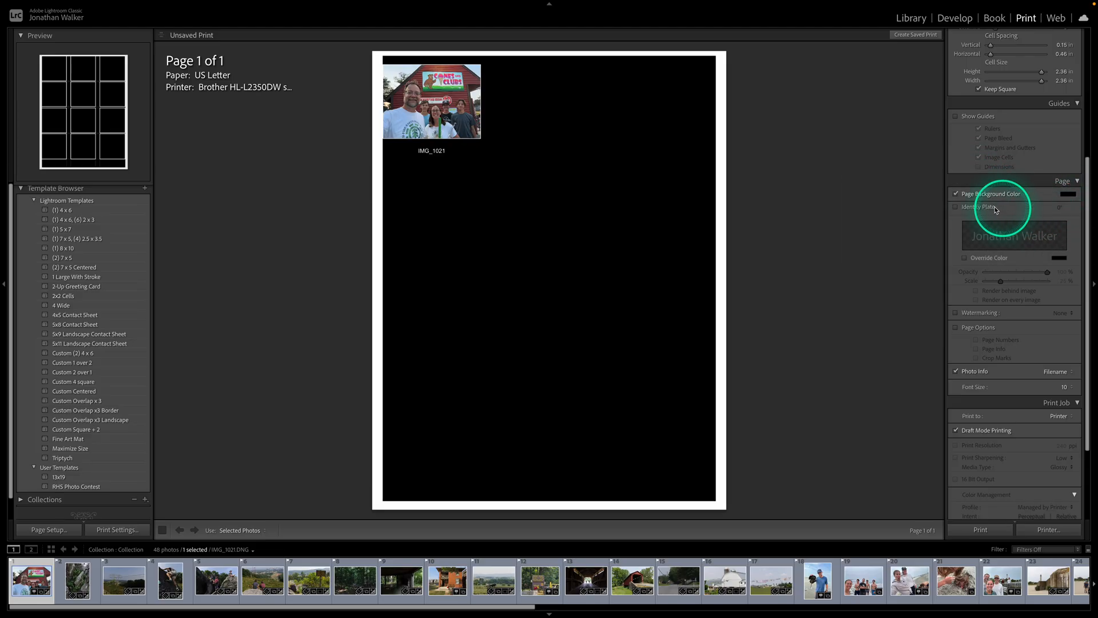
Add the 'Jonathan Walker' identity plate at size 20 and place it in the bottom-right corner
left_click(956, 205)
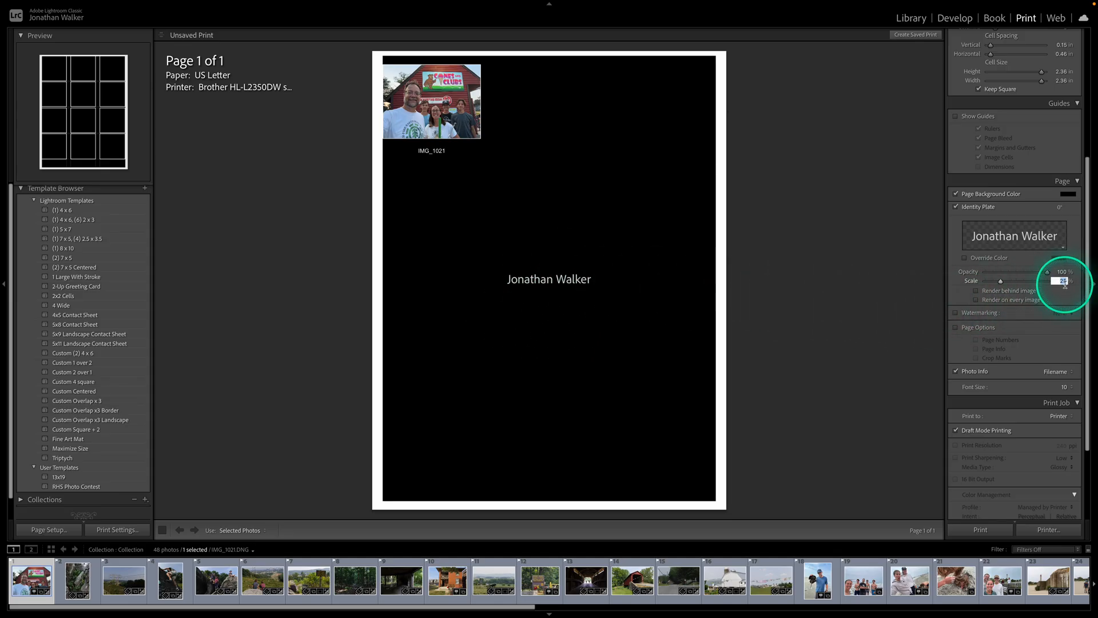
type("20")
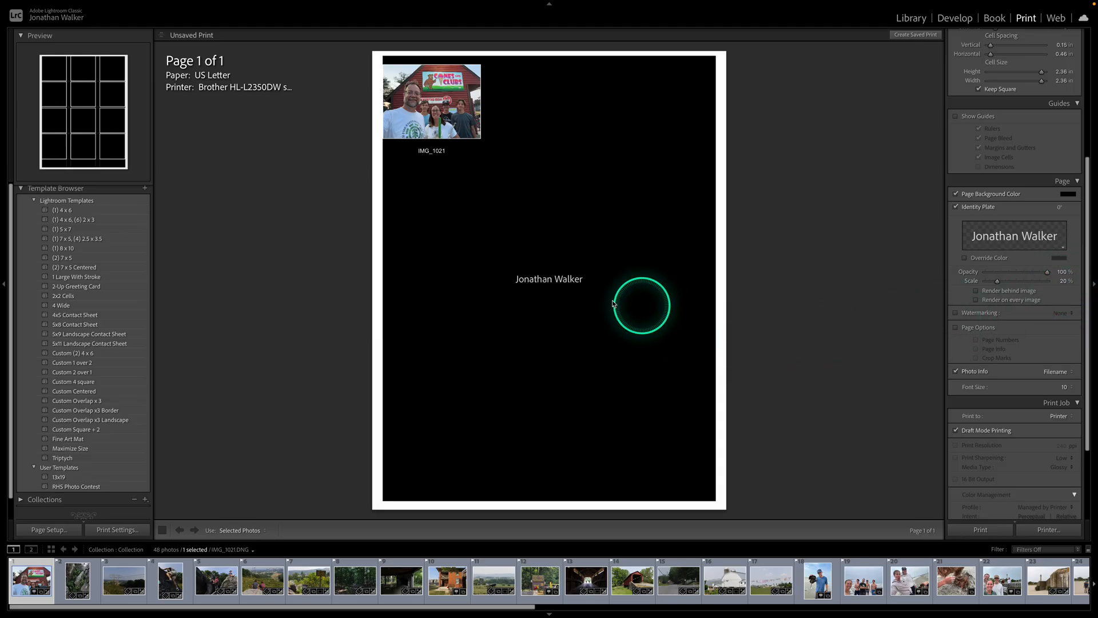
left_click_drag(548, 279, 641, 443)
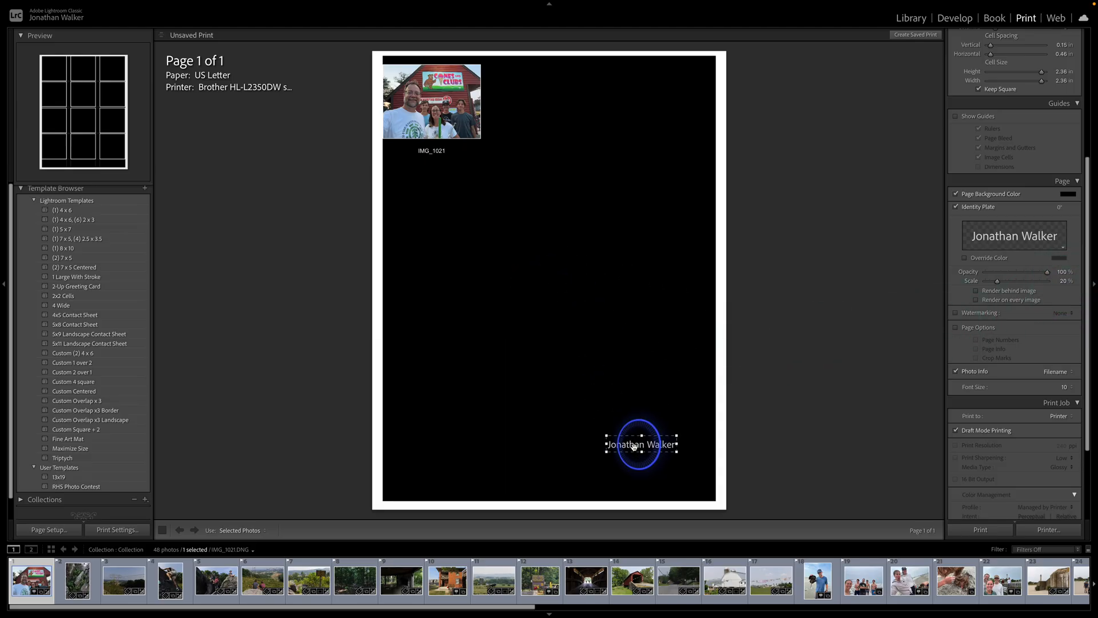
left_click_drag(640, 444, 676, 488)
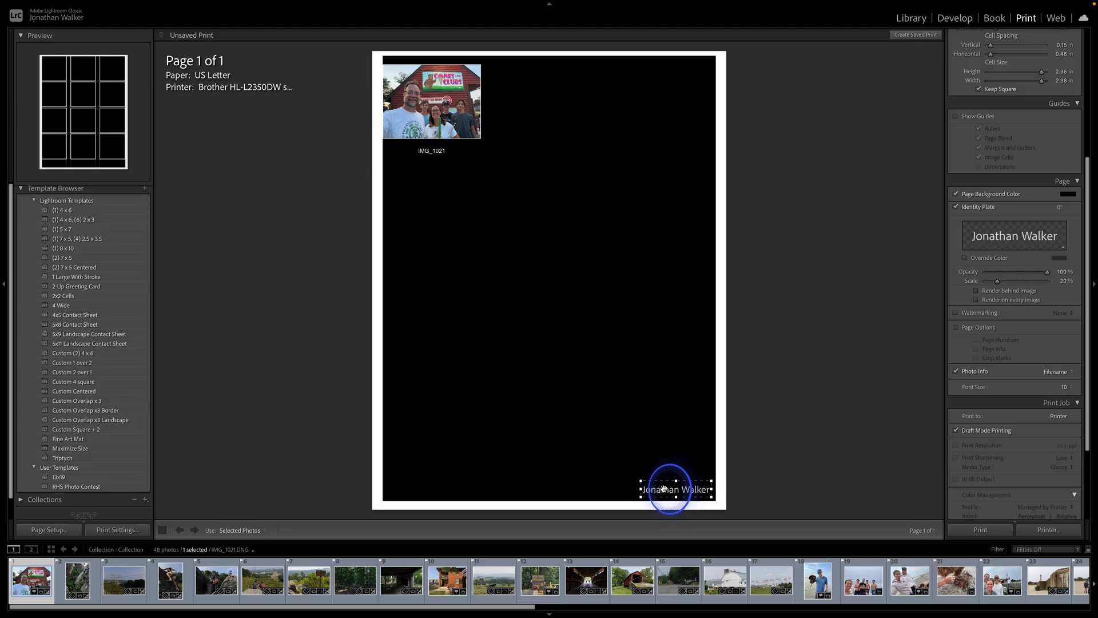
left_click_drag(665, 488, 678, 492)
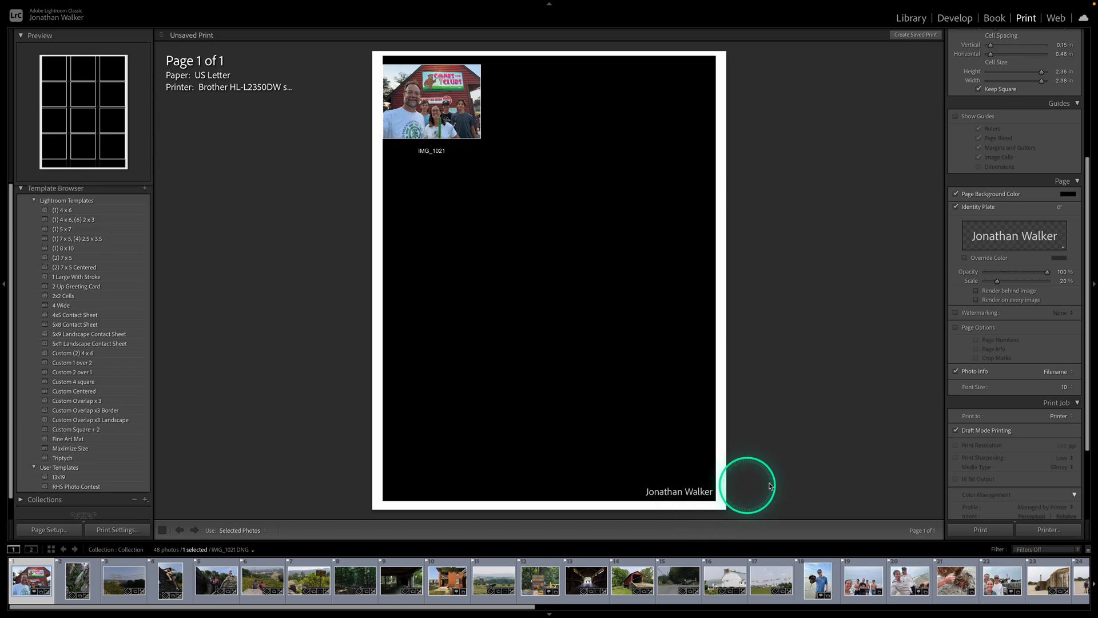
mouse_move(1043, 349)
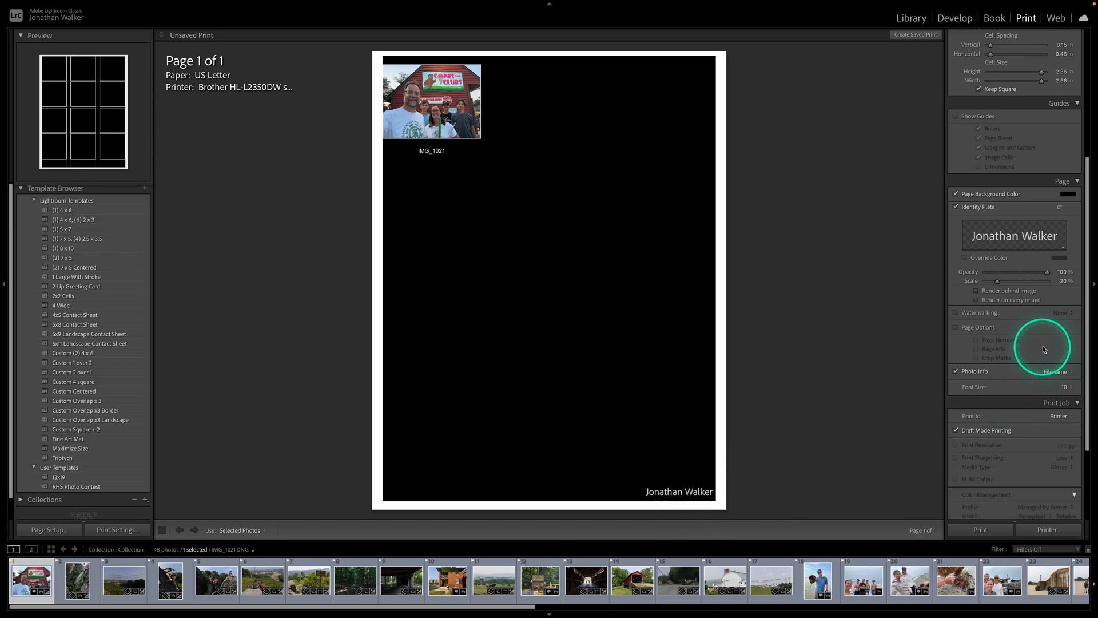
mouse_move(1088, 342)
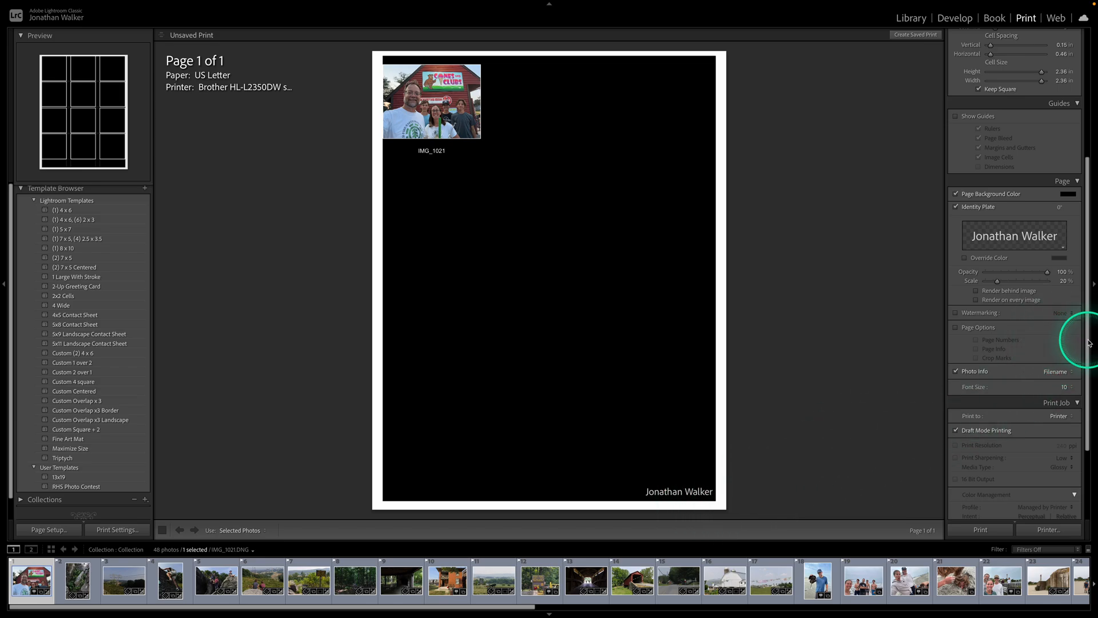
Start editing a custom Photo Info caption in the Text Template Editor
scroll("down", 3)
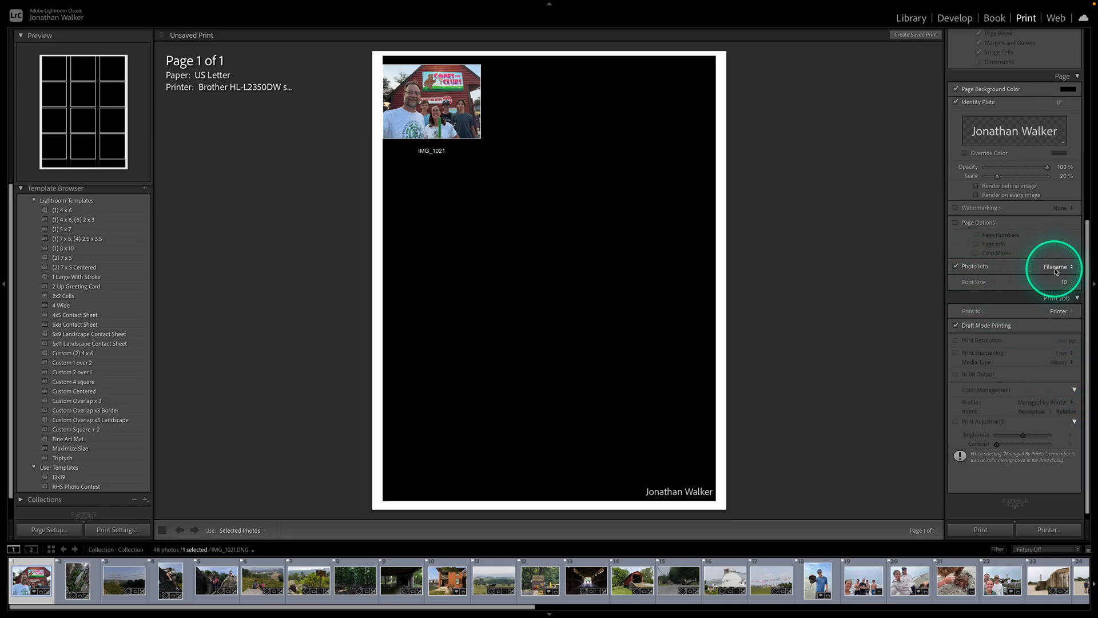
left_click(1056, 266)
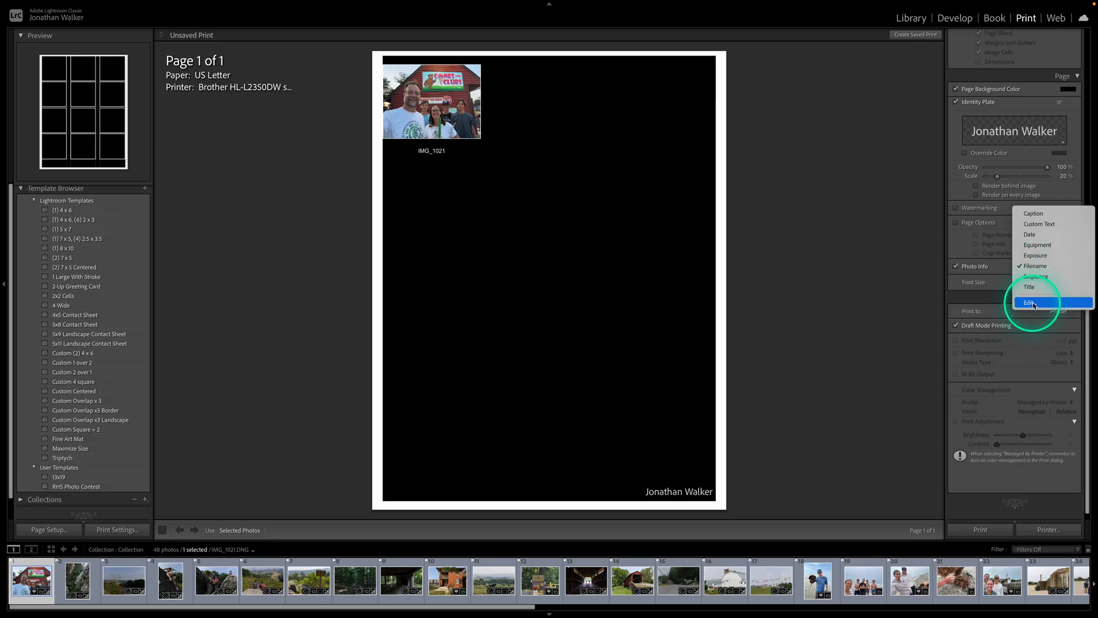
left_click(1029, 302)
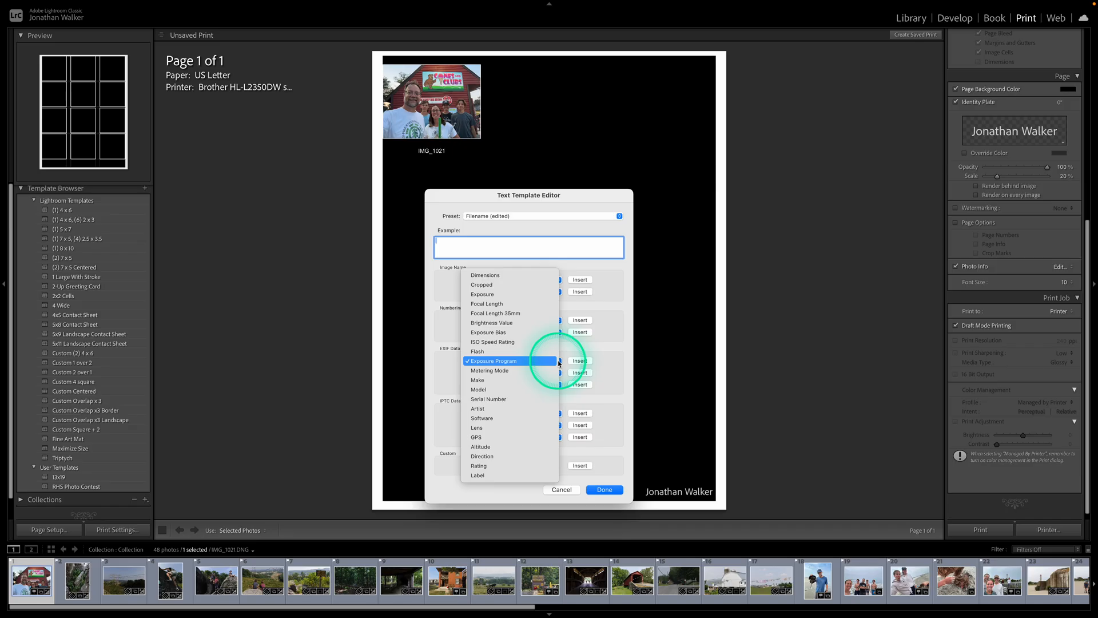
Insert Exposure, Filename number suffix and Date (YYYYMMDD) tokens into the caption
left_click(494, 360)
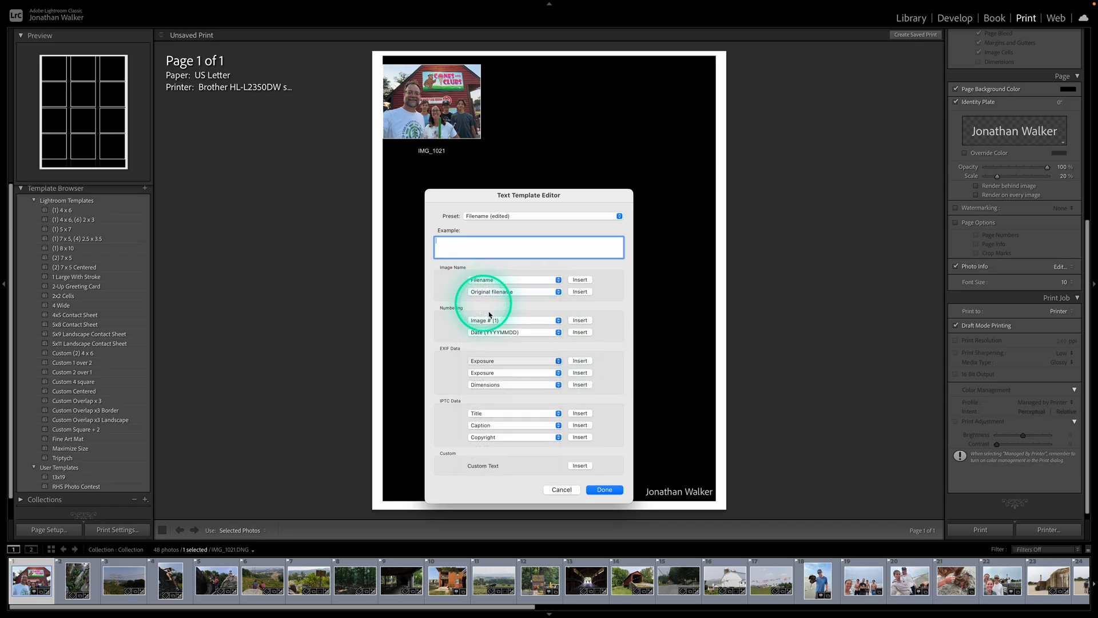
left_click(579, 361)
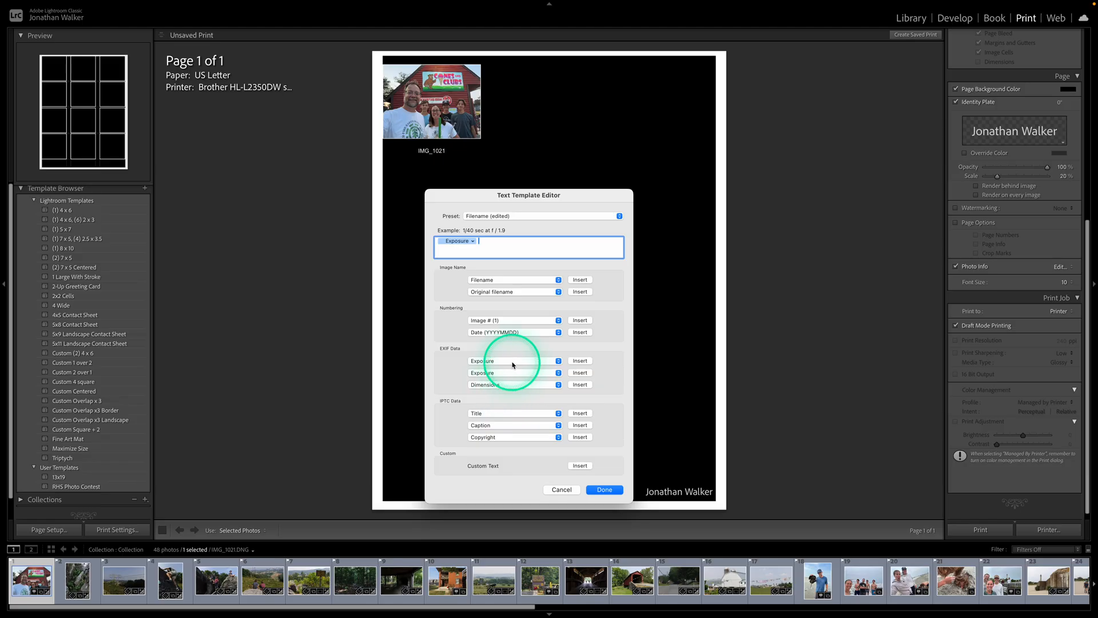
mouse_move(498, 285)
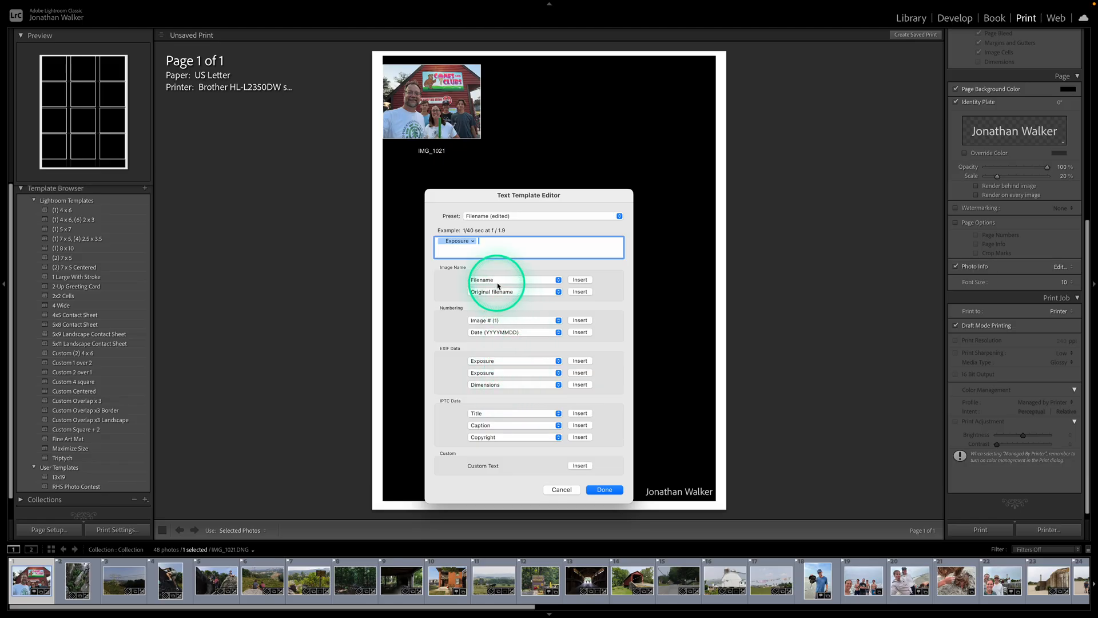
left_click(557, 279)
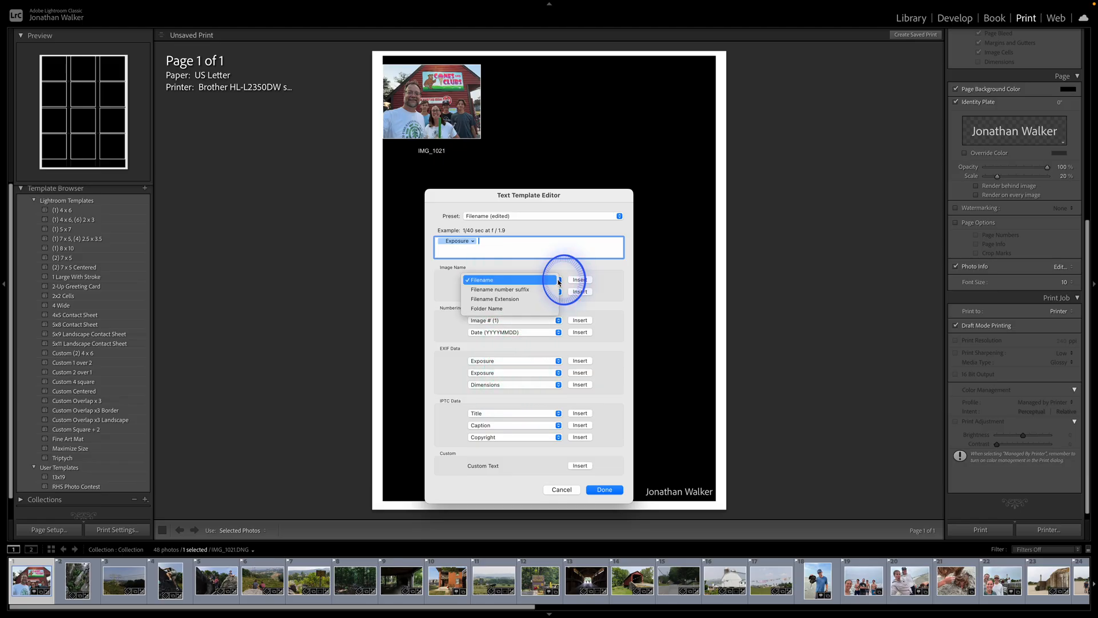
mouse_move(500, 289)
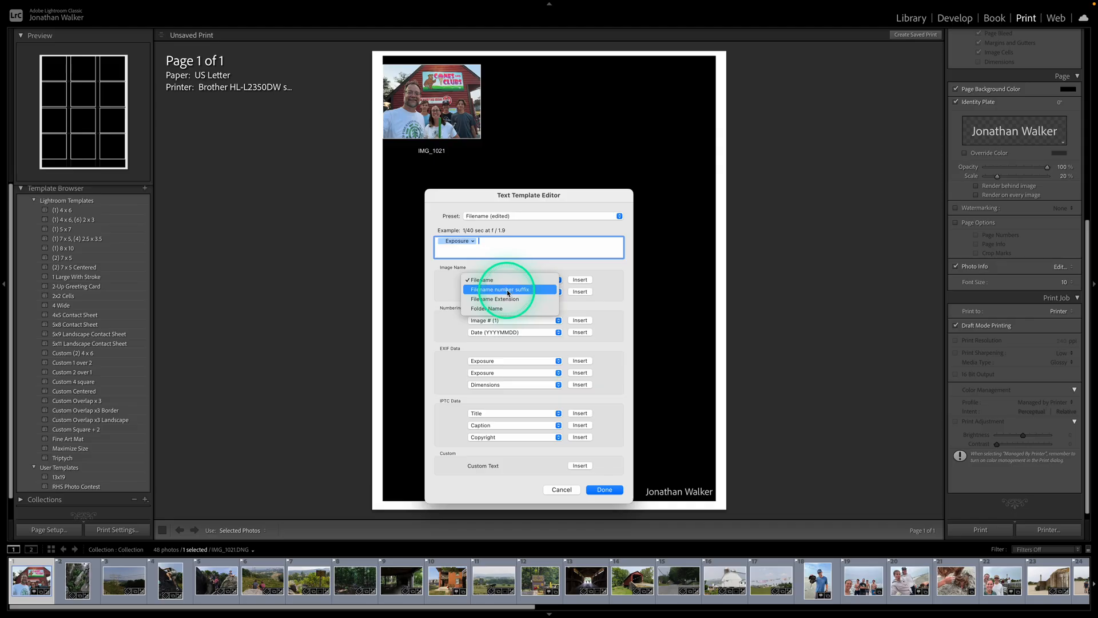
left_click(499, 290)
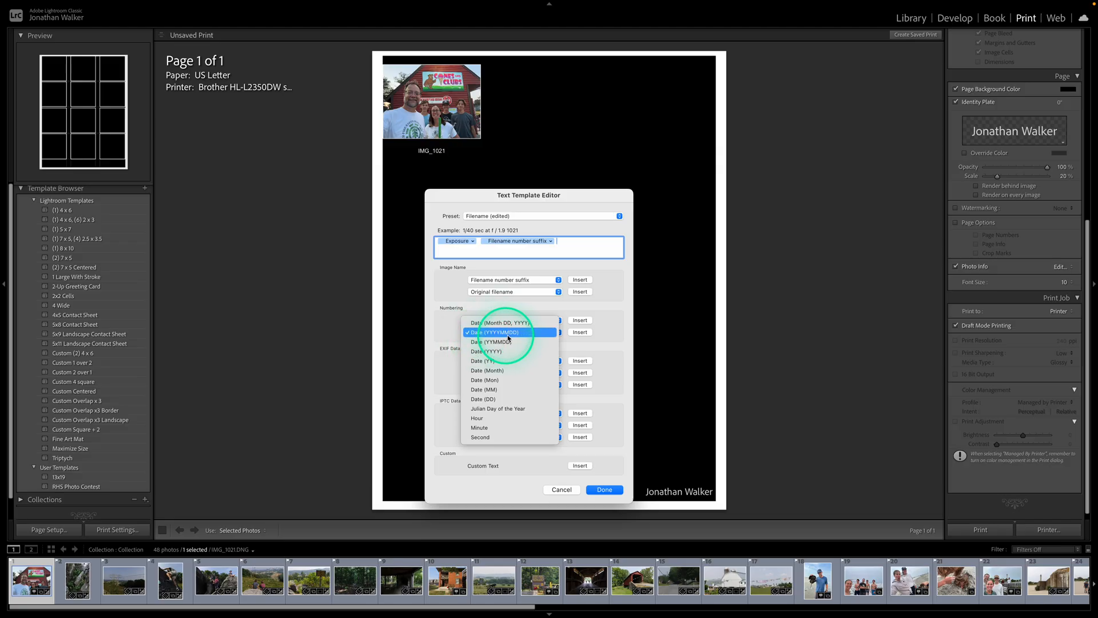
left_click(492, 331)
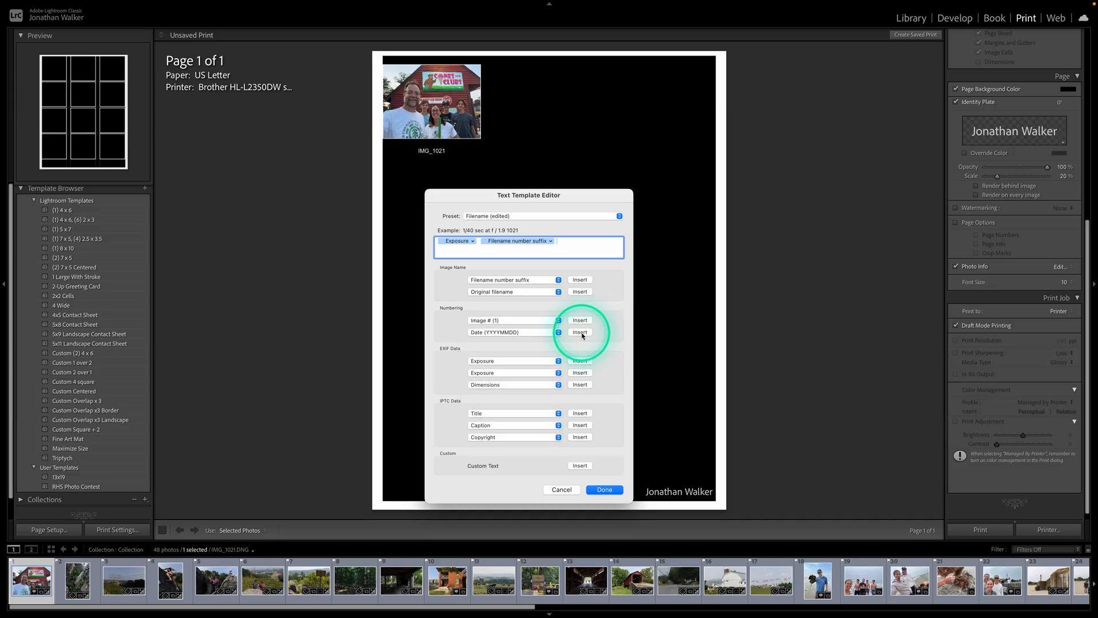
left_click(580, 332)
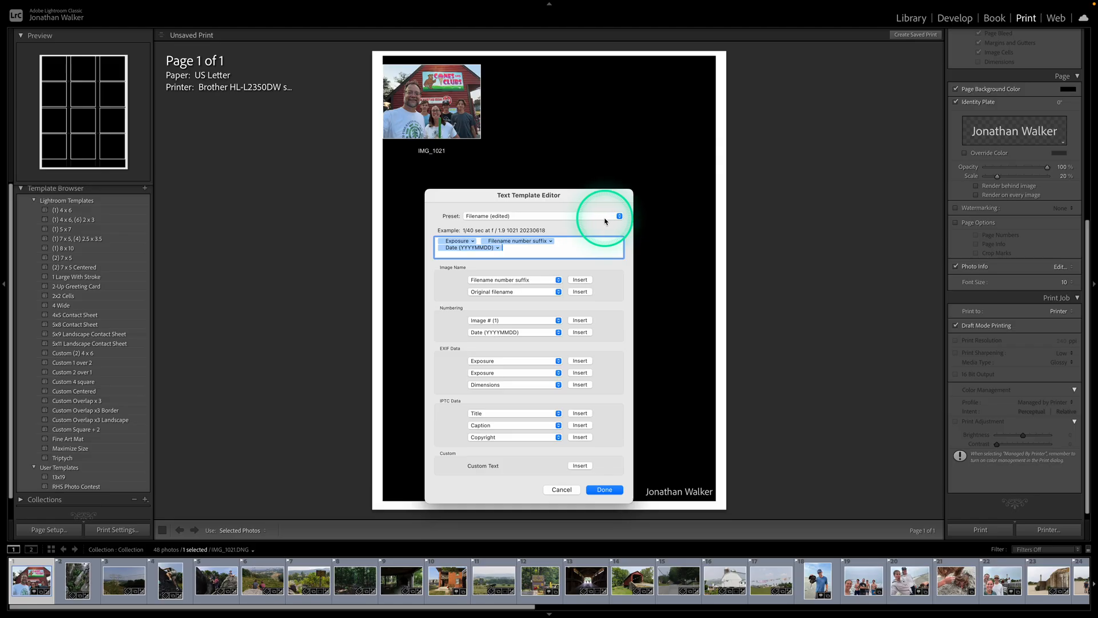
mouse_move(598, 219)
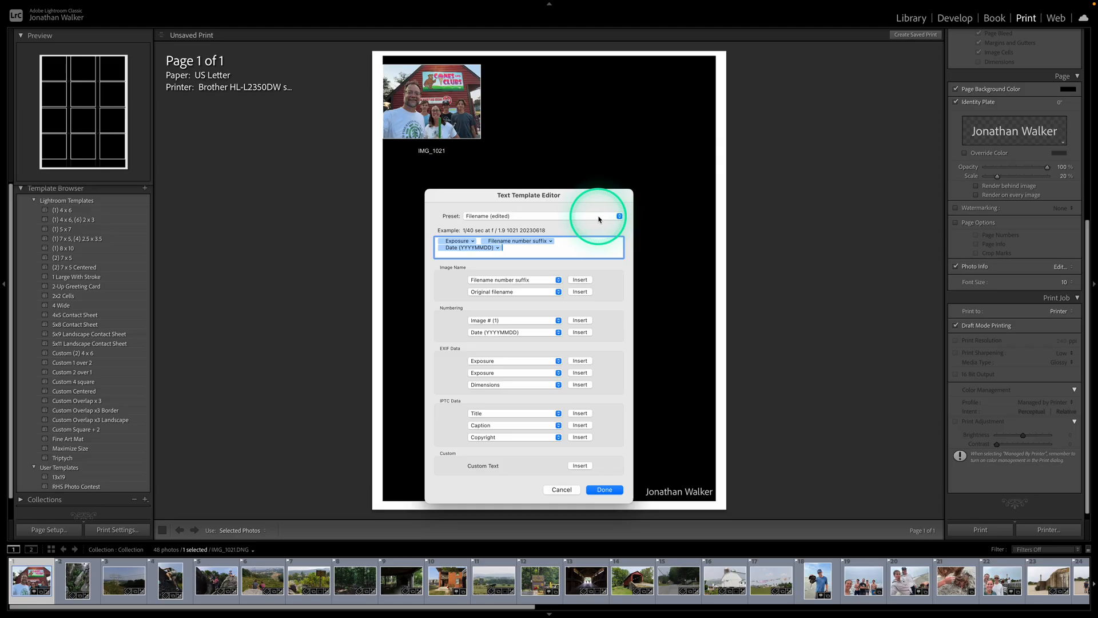
Save the caption as a new preset named Contact Sheet and apply it to the photos
left_click(617, 216)
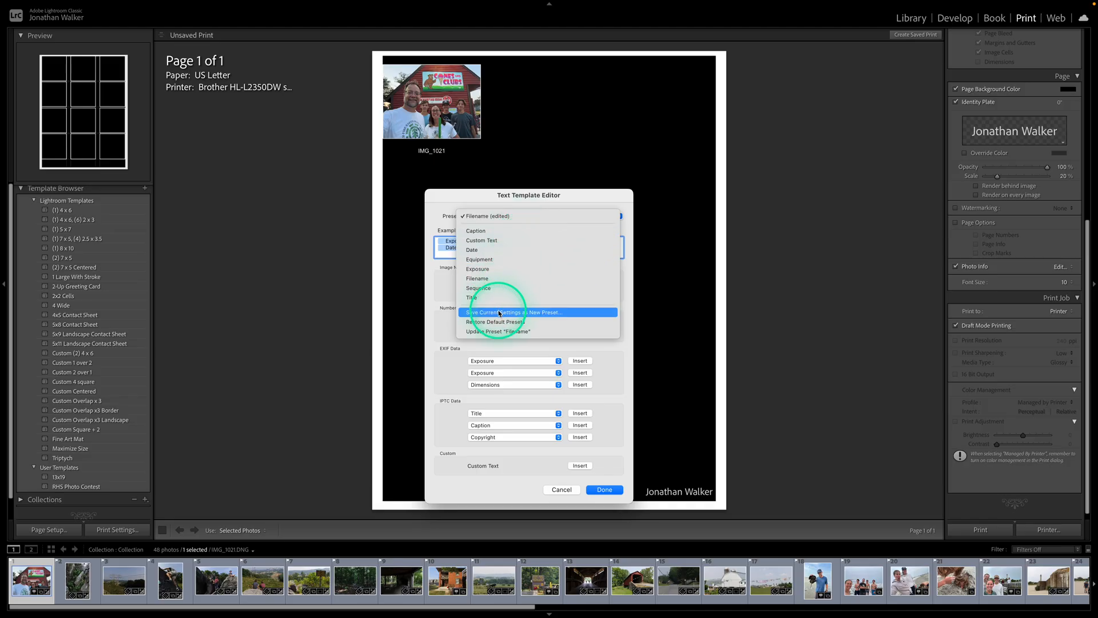
left_click(498, 311)
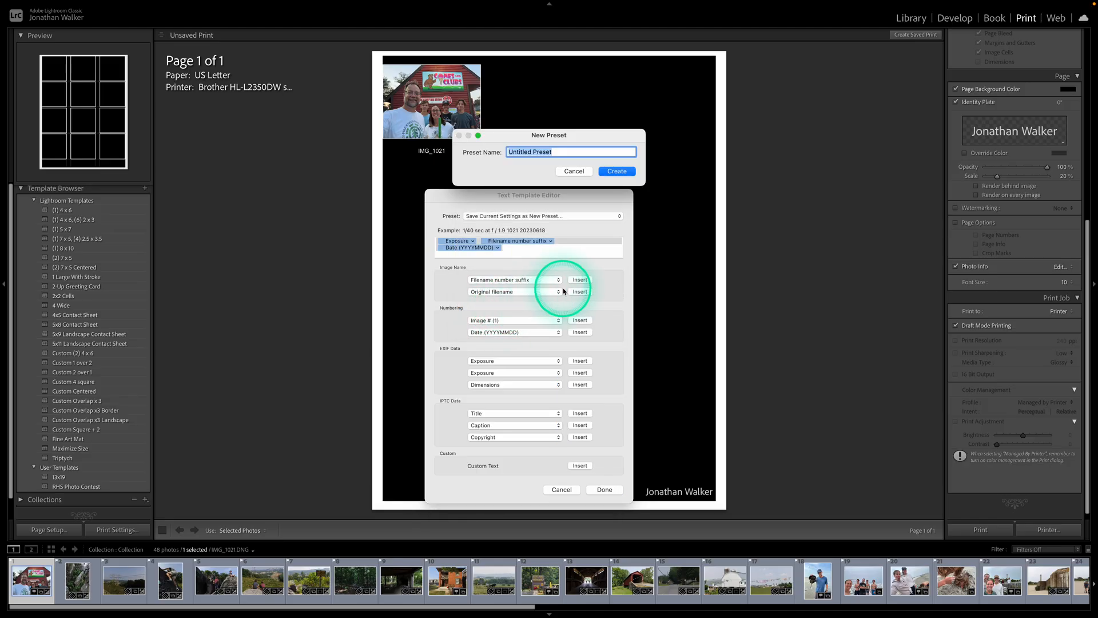
type("Contact Sheet")
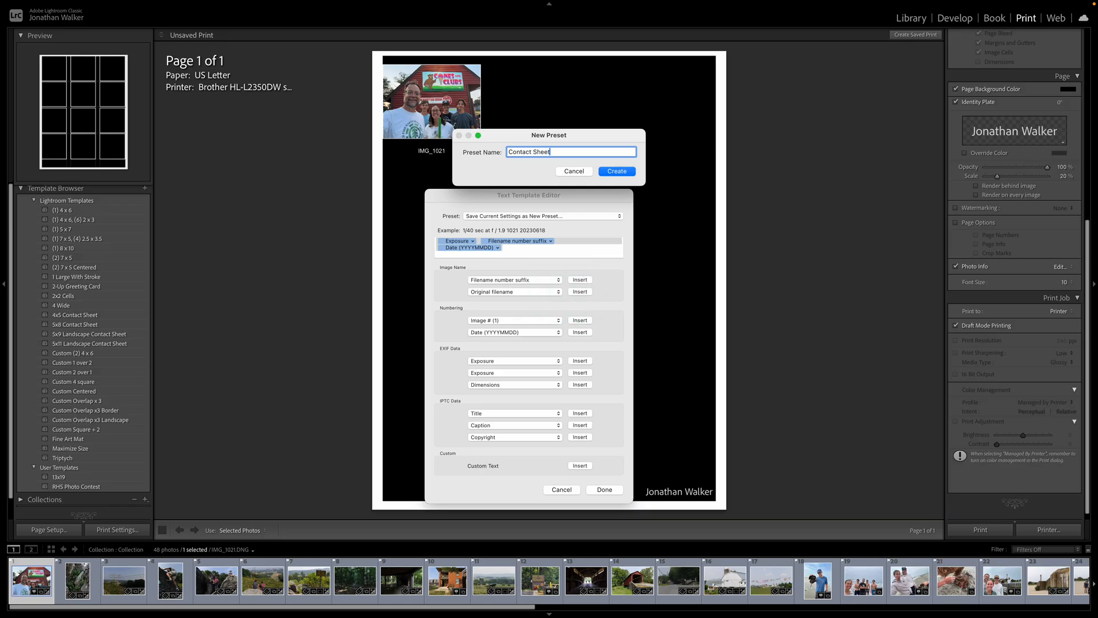
left_click(617, 171)
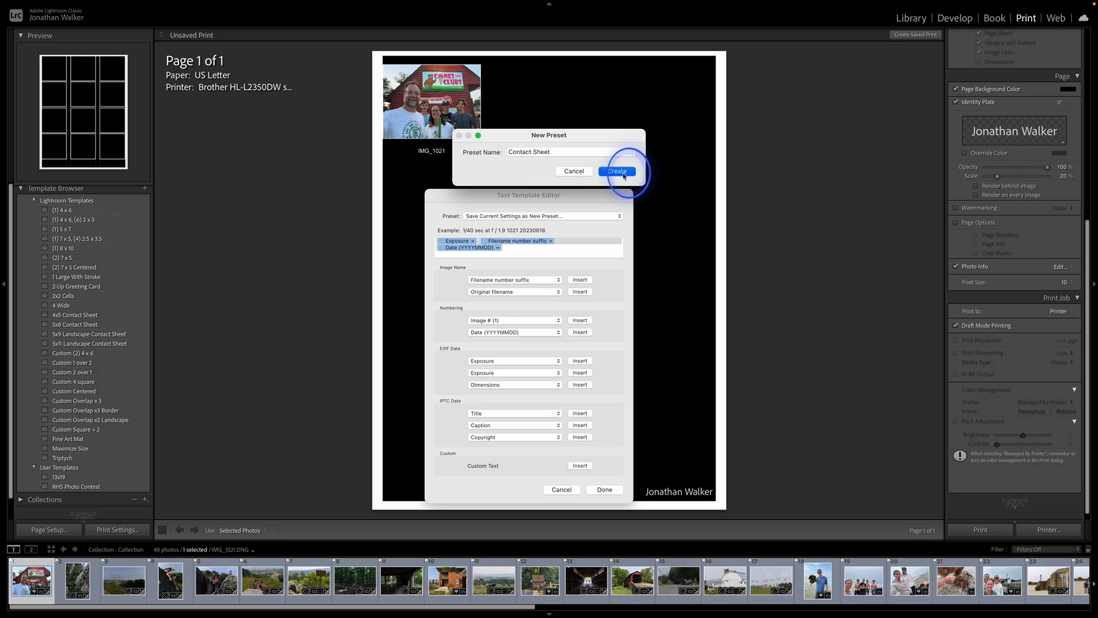
left_click(617, 171)
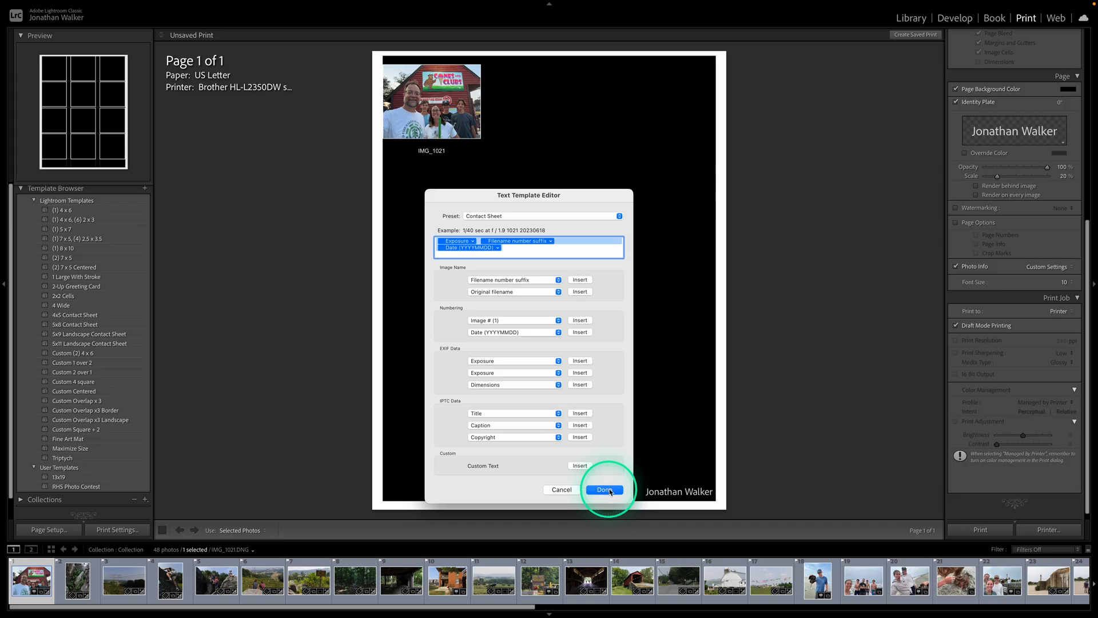
left_click(603, 489)
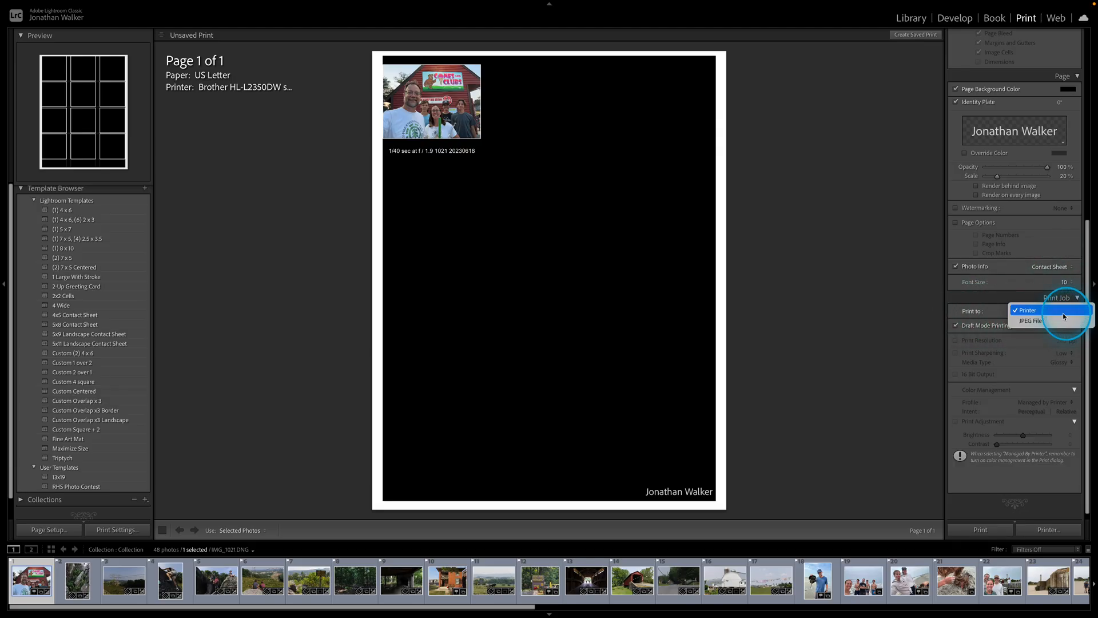
Set Print To JPEG File, turn off Draft Mode Printing and edit the file resolution
left_click(1043, 320)
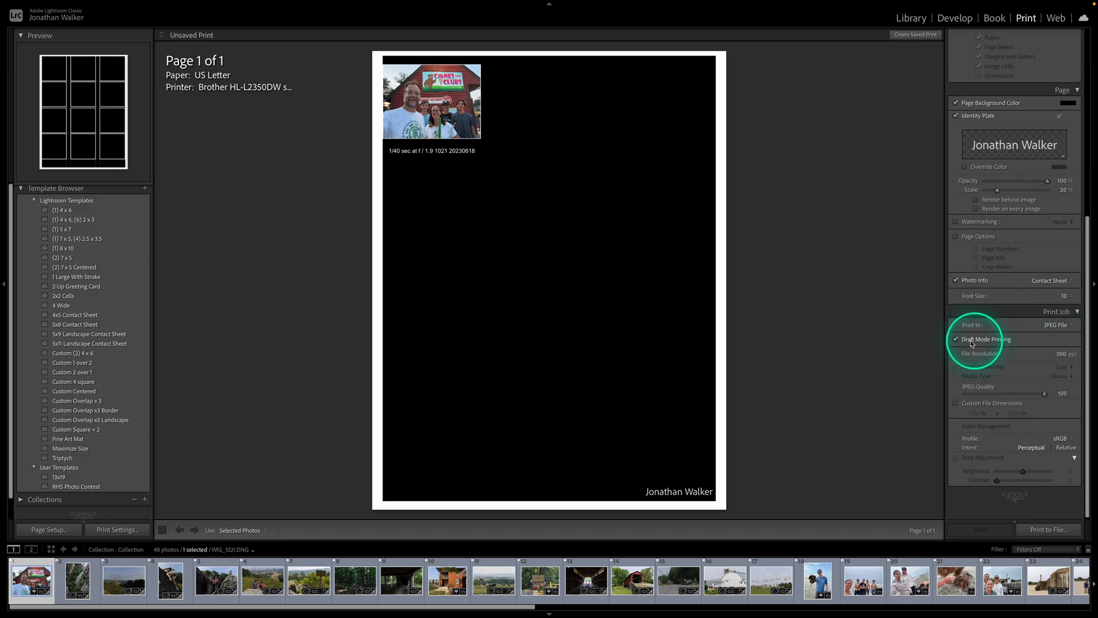
left_click(957, 339)
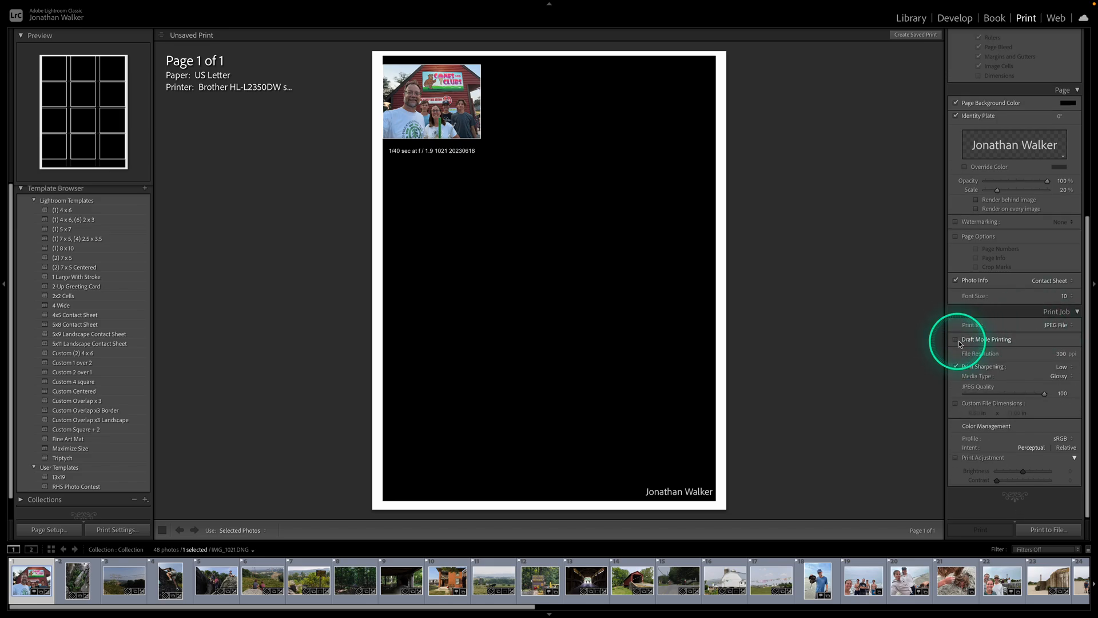
mouse_move(1062, 360)
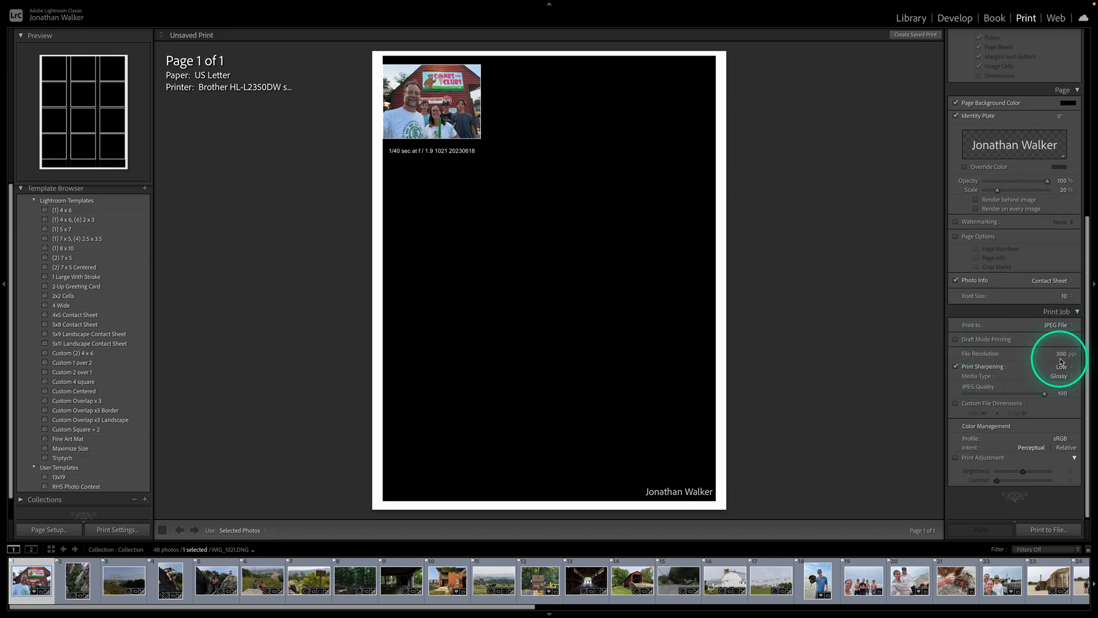
left_click(1053, 353)
type("150")
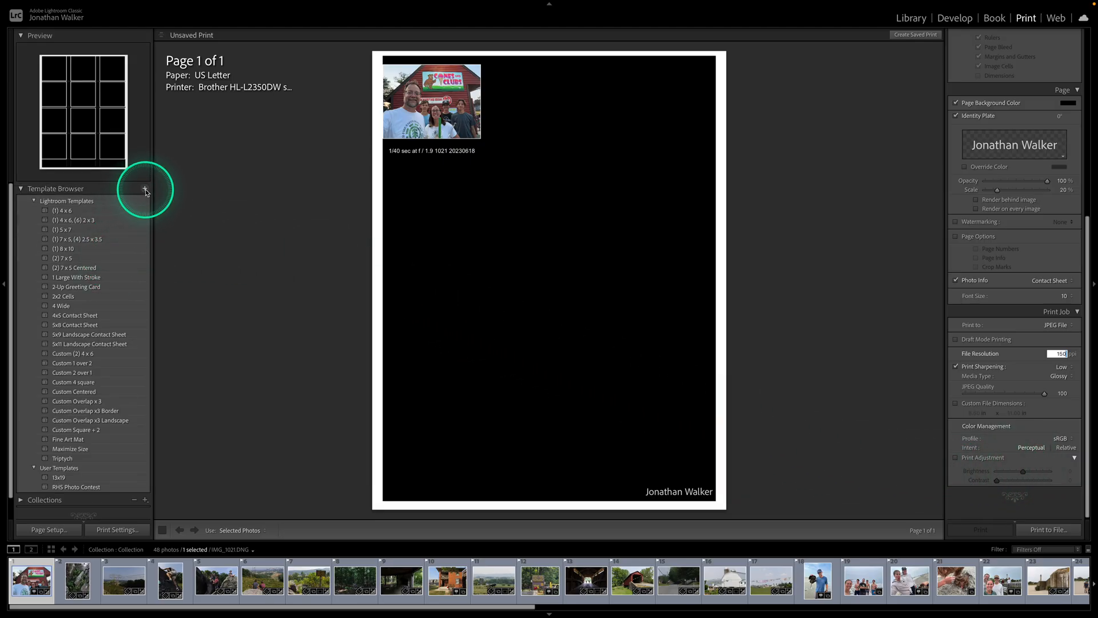
Save the layout as a user template named Contact Sheet
left_click(145, 191)
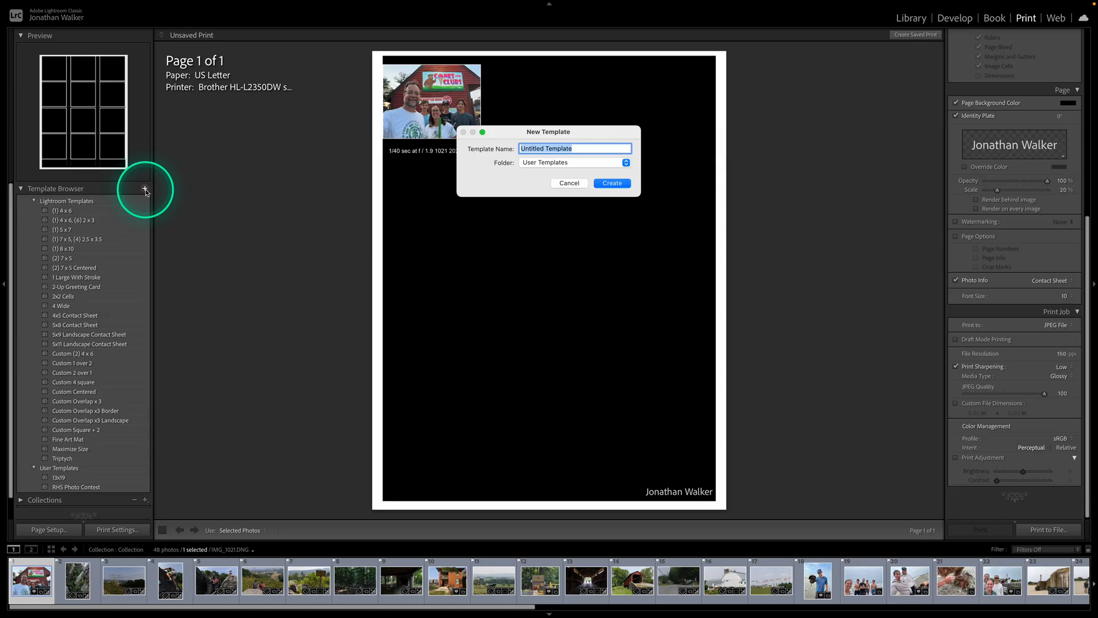
mouse_move(573, 168)
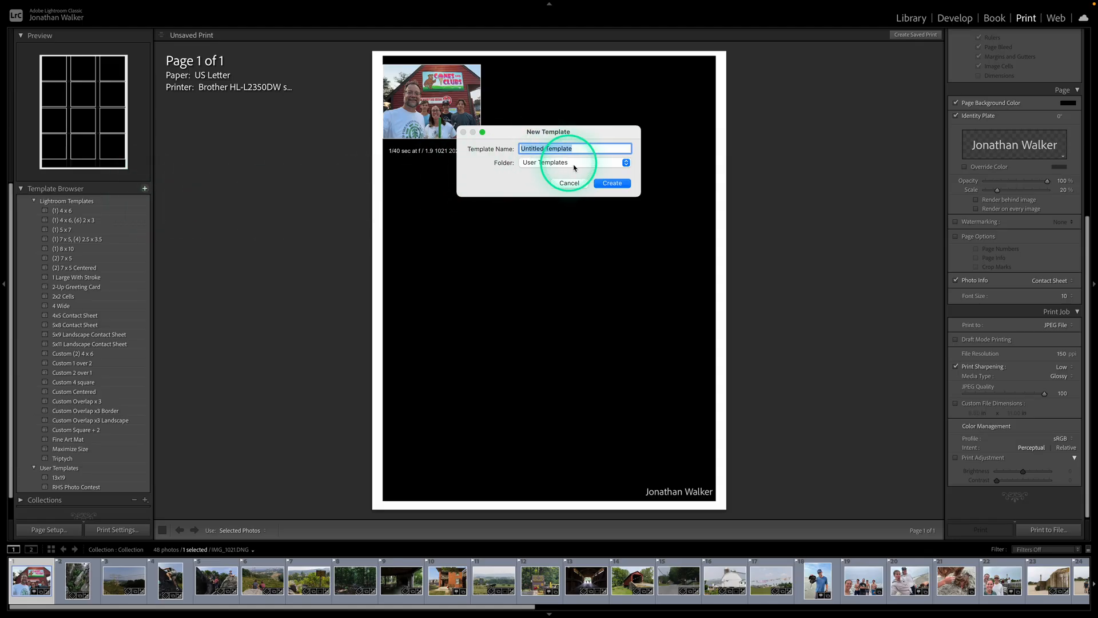
type("Contact Shee")
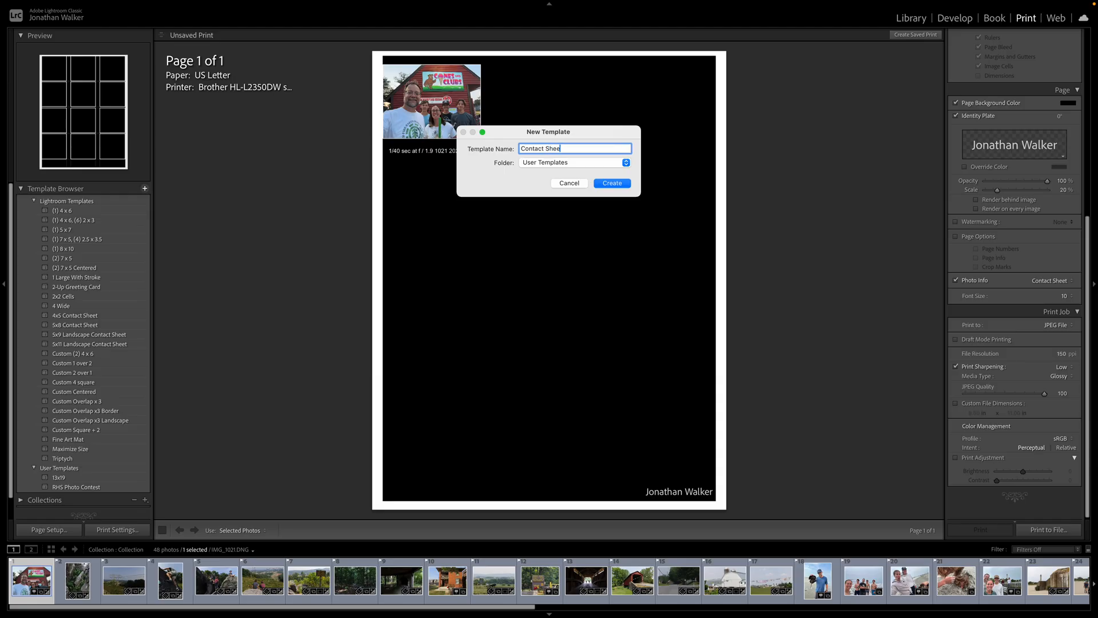
left_click(610, 183)
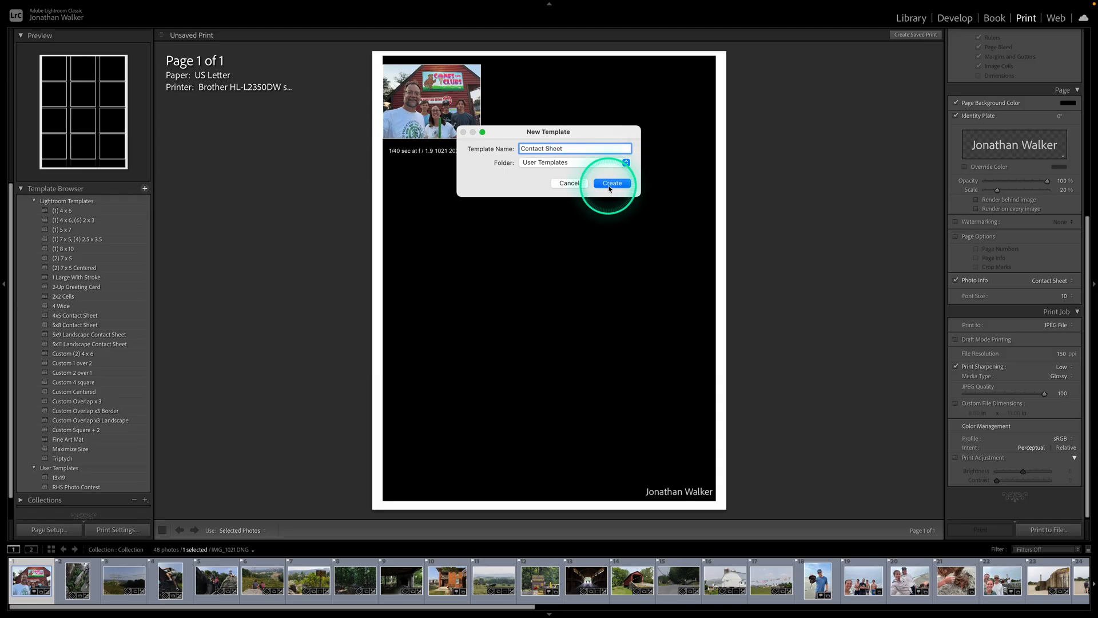
left_click(609, 183)
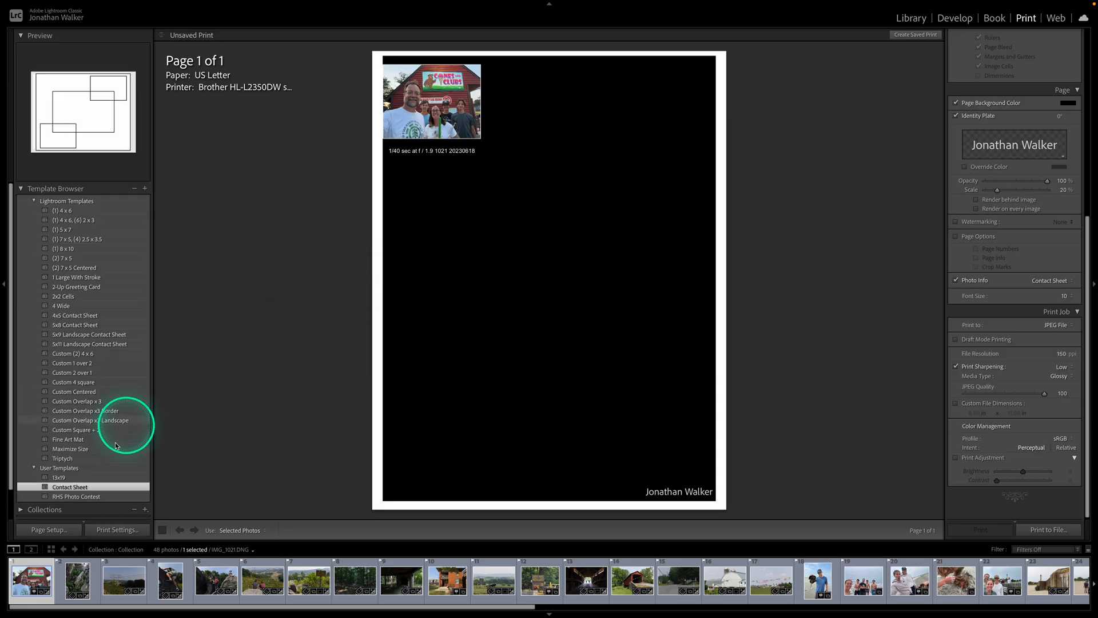
Reselect the new Contact Sheet template from the User Templates list
left_click(69, 486)
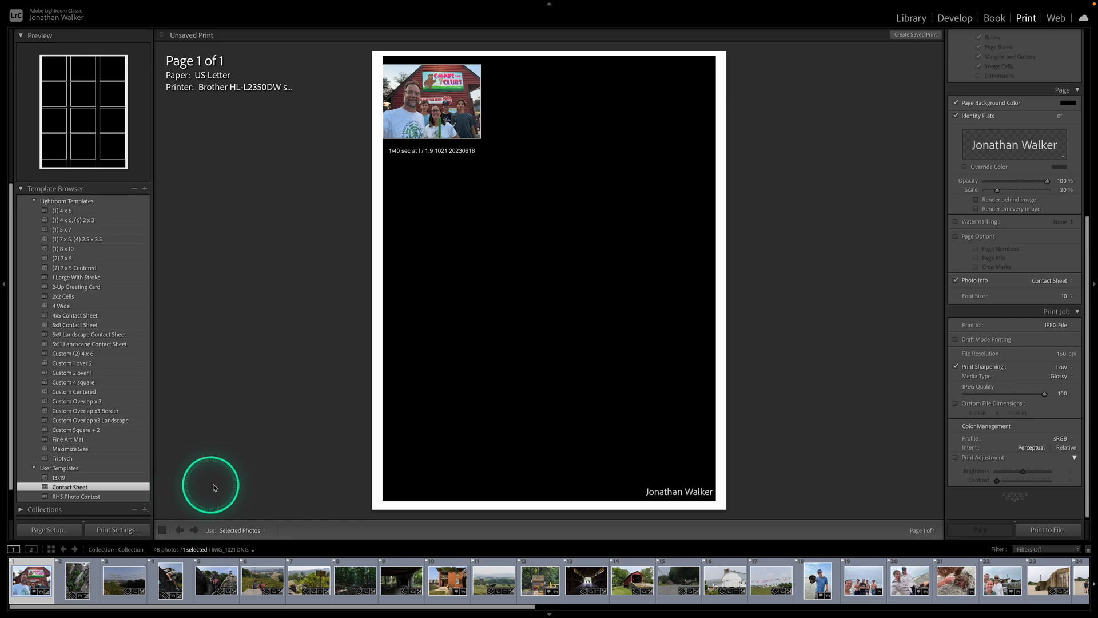
left_click(64, 210)
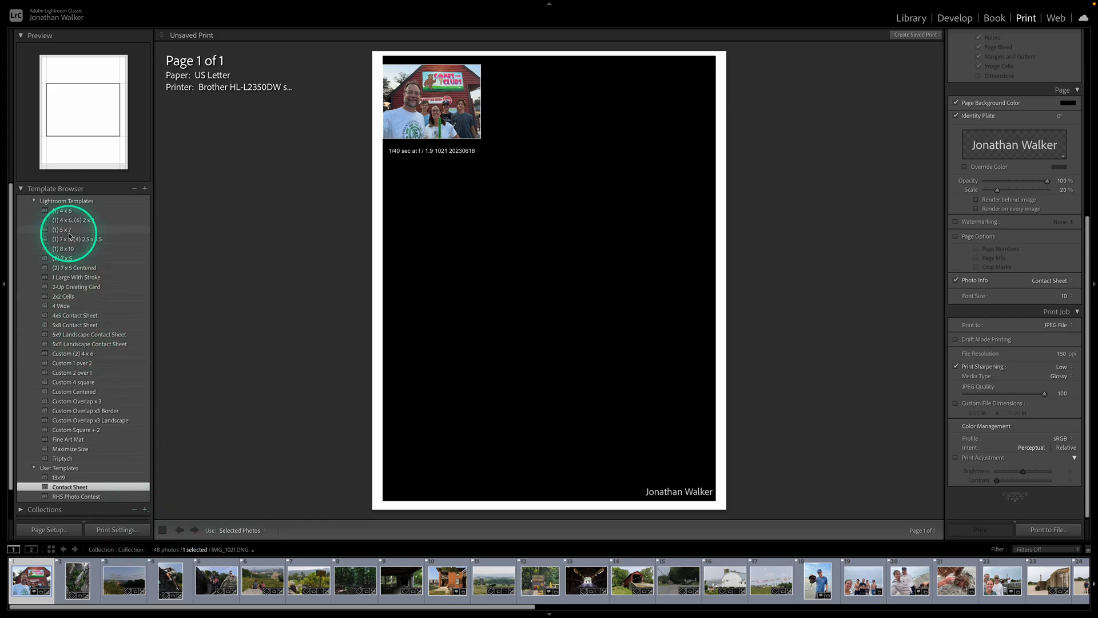
left_click(90, 334)
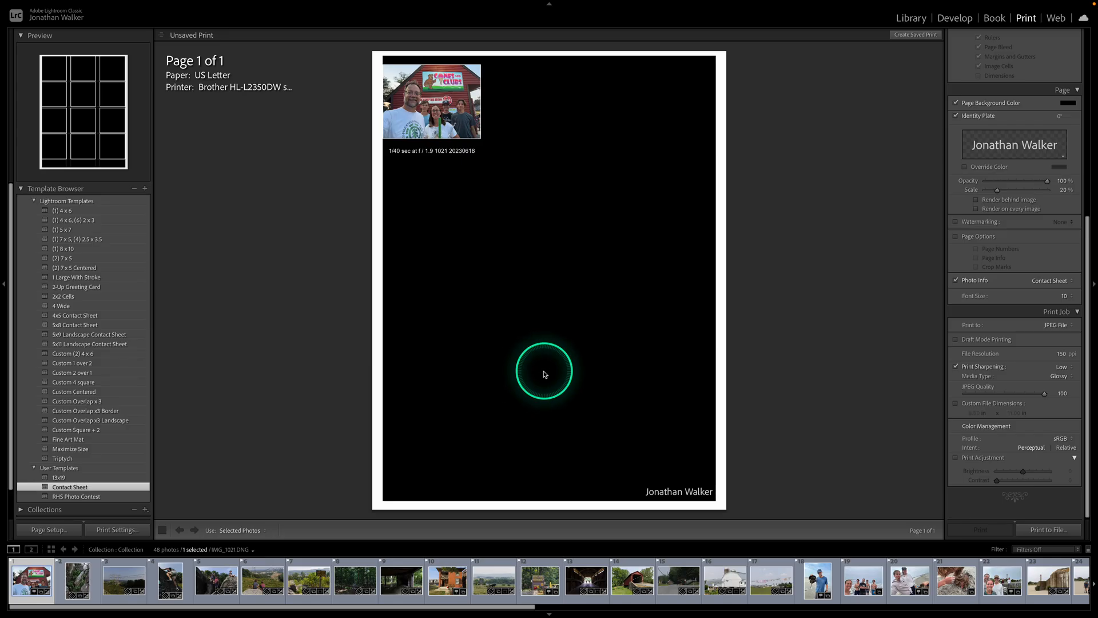
Select all 48 filmstrip photos to fill four pages and page through them
left_click(31, 579)
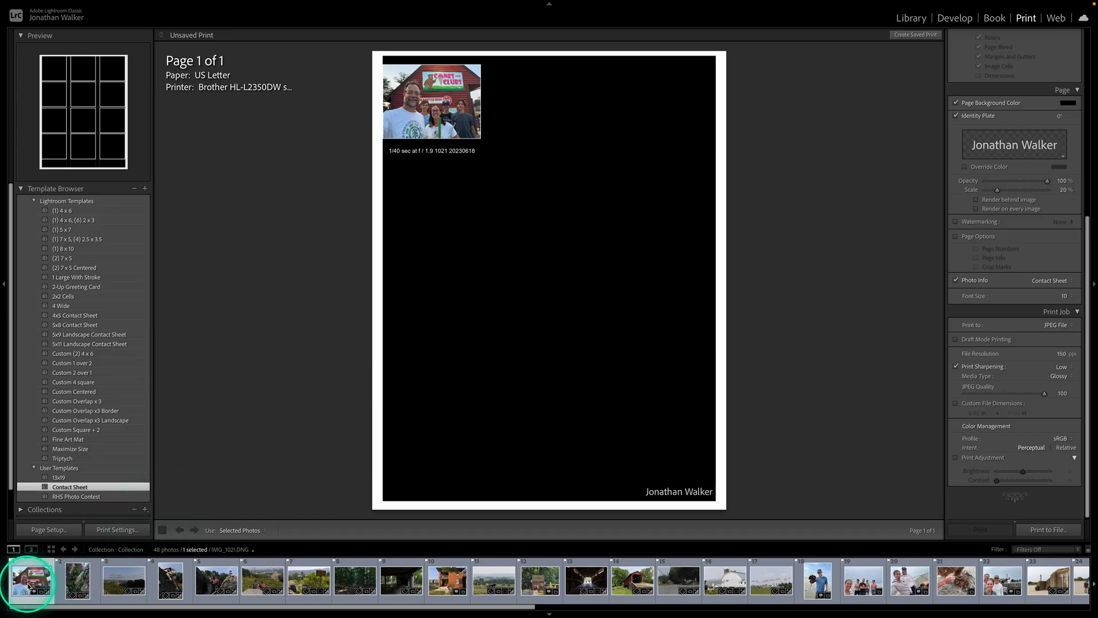
key("ctrl+a")
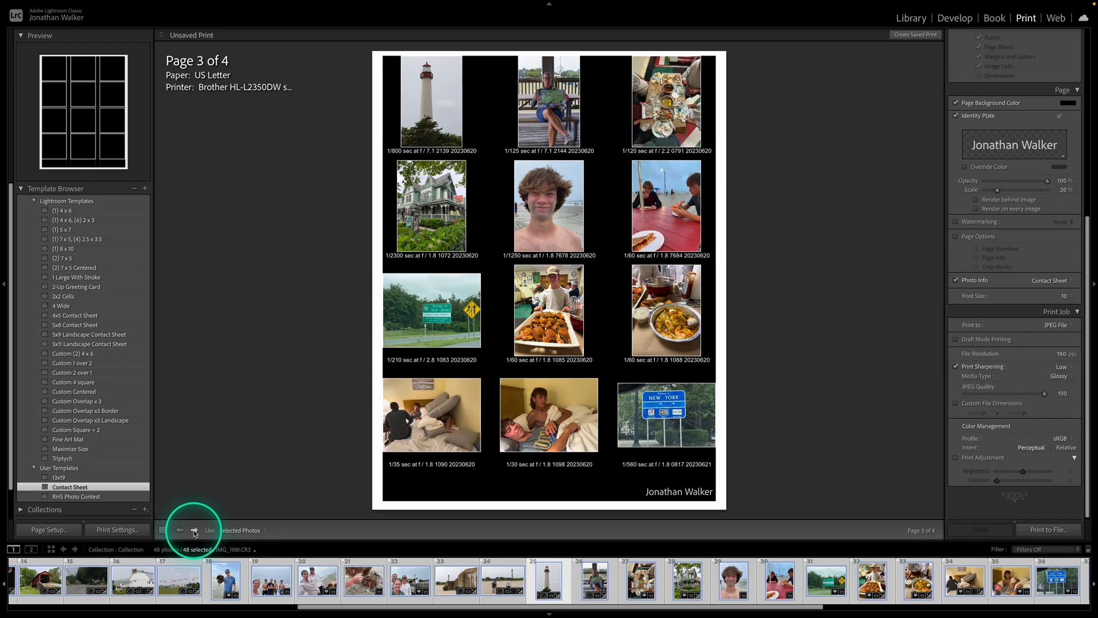
left_click(194, 529)
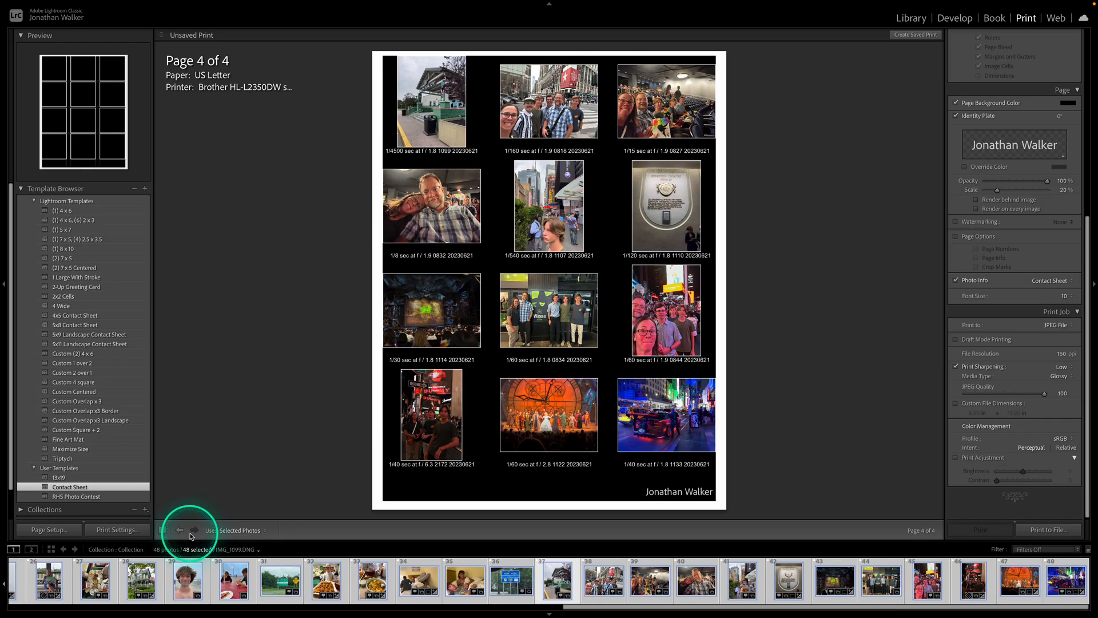
left_click(179, 530)
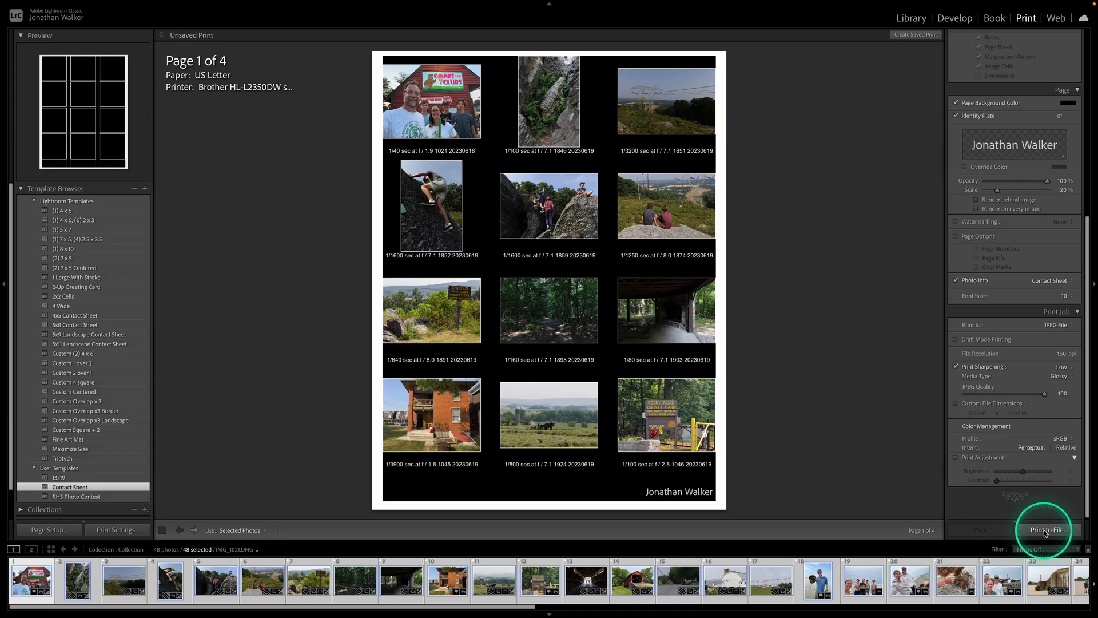
Start Print to File and browse to OneDrive > PHOTO 1 CLASS > Projects
left_click(1044, 529)
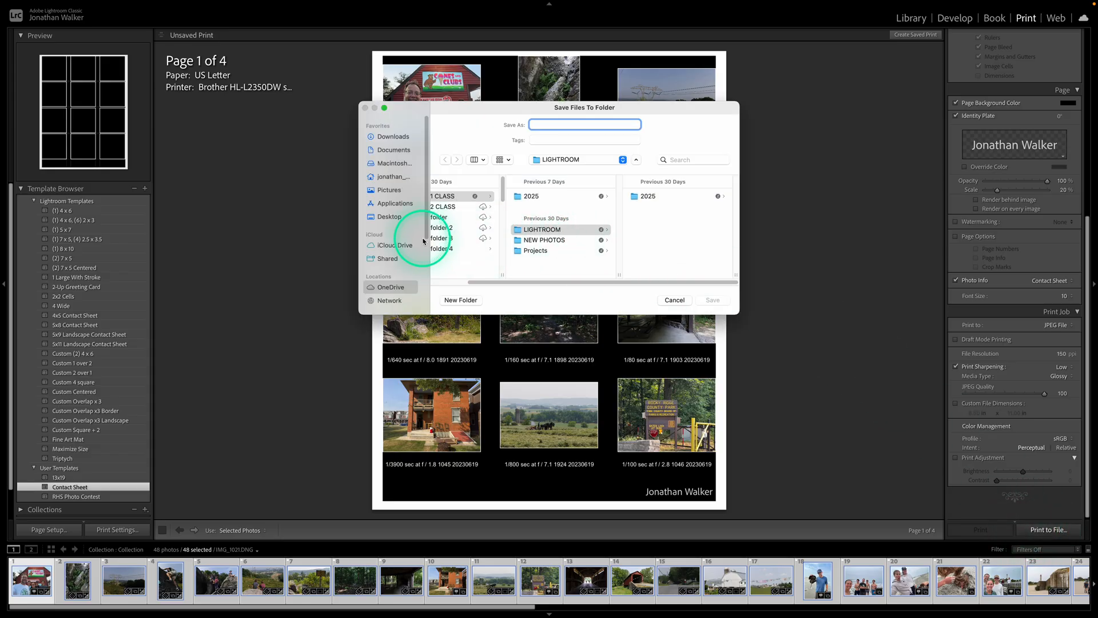
left_click(390, 286)
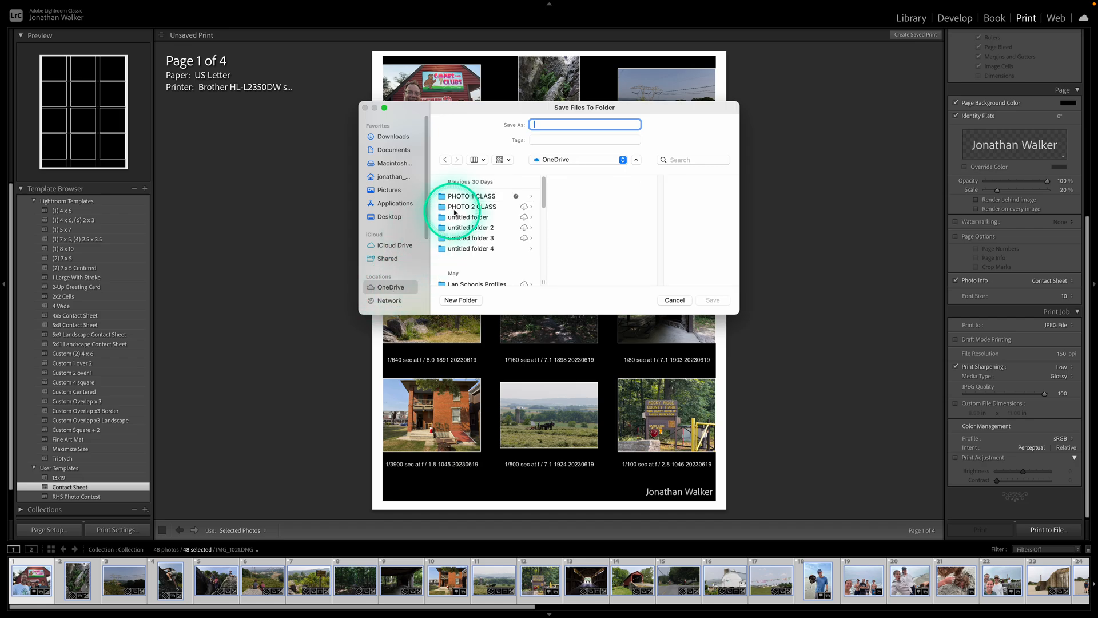
left_click(471, 196)
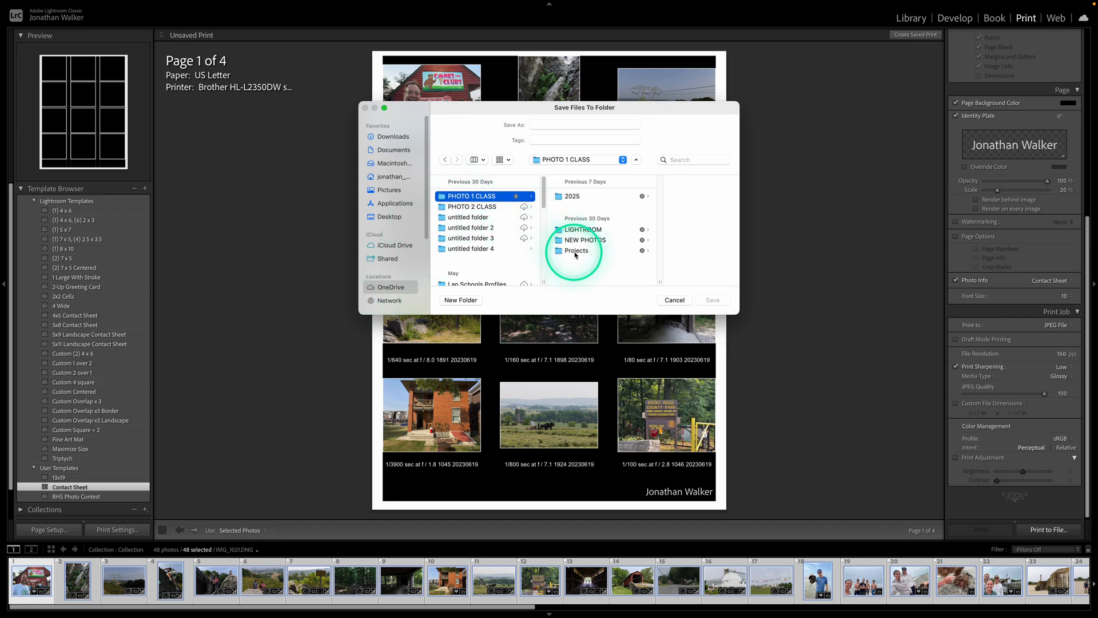
left_click(576, 250)
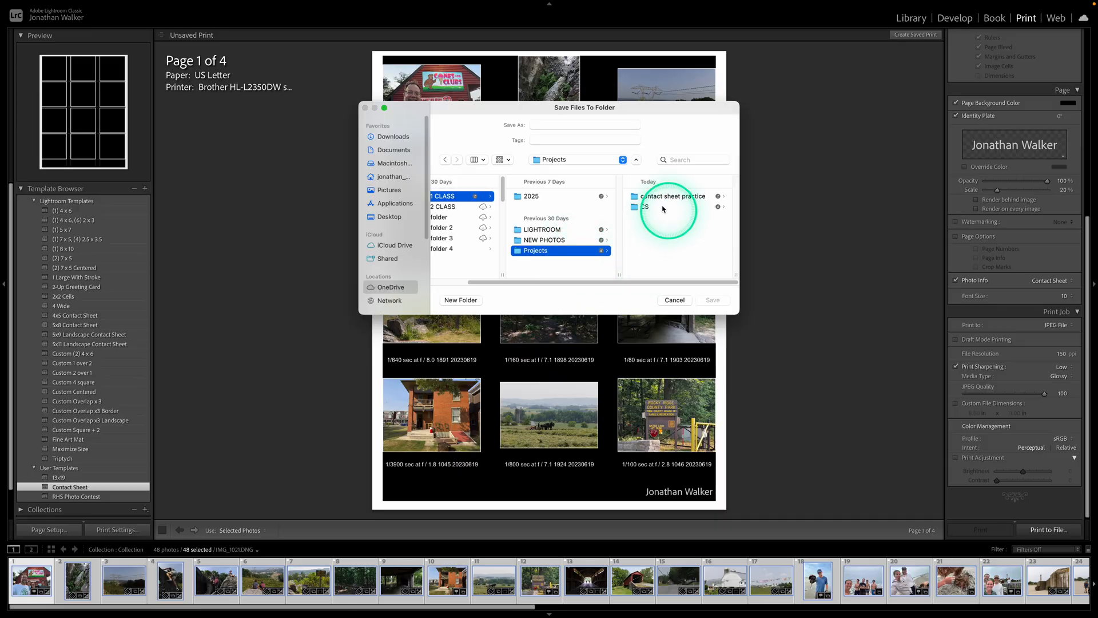
Name the export 'practice contact sheet' and save the JPEG pages into Projects
left_click(585, 124)
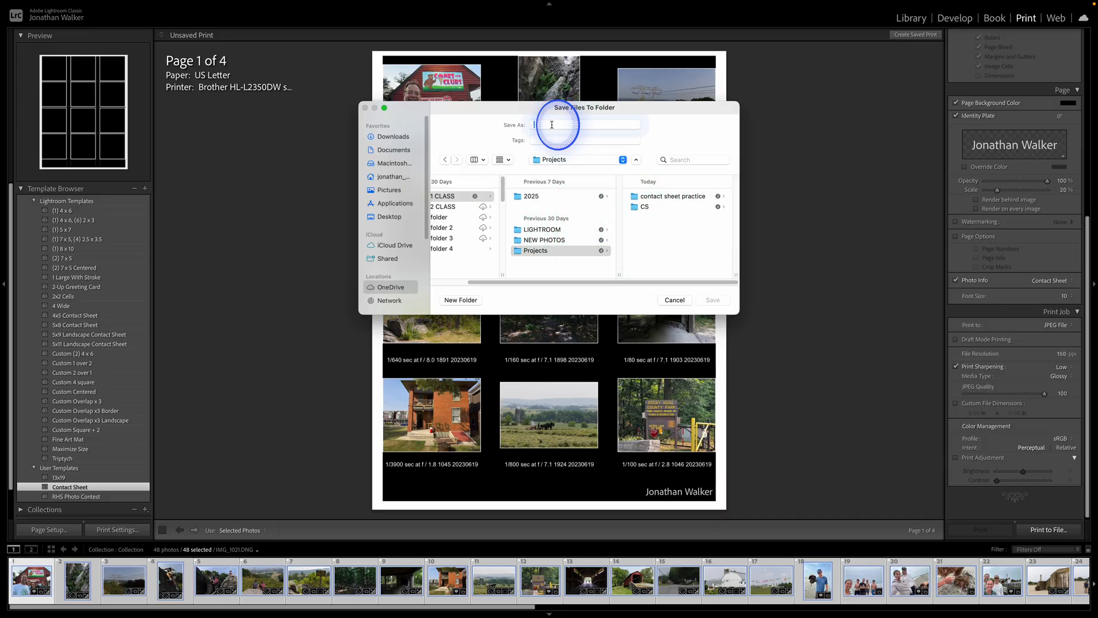
left_click(584, 124)
type("practice contact")
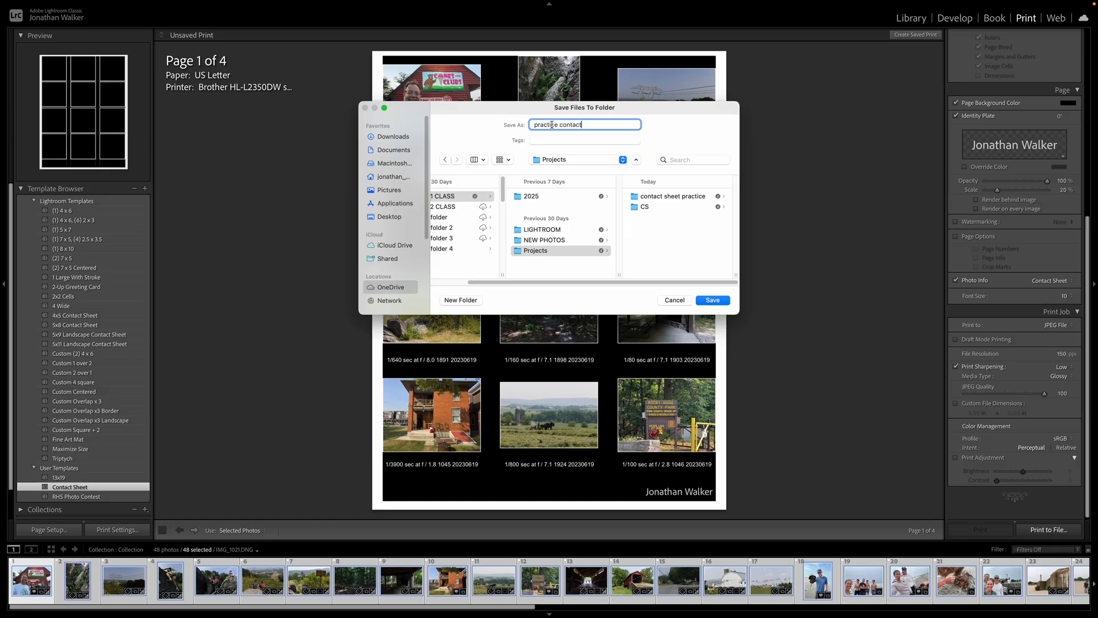
type("sheet")
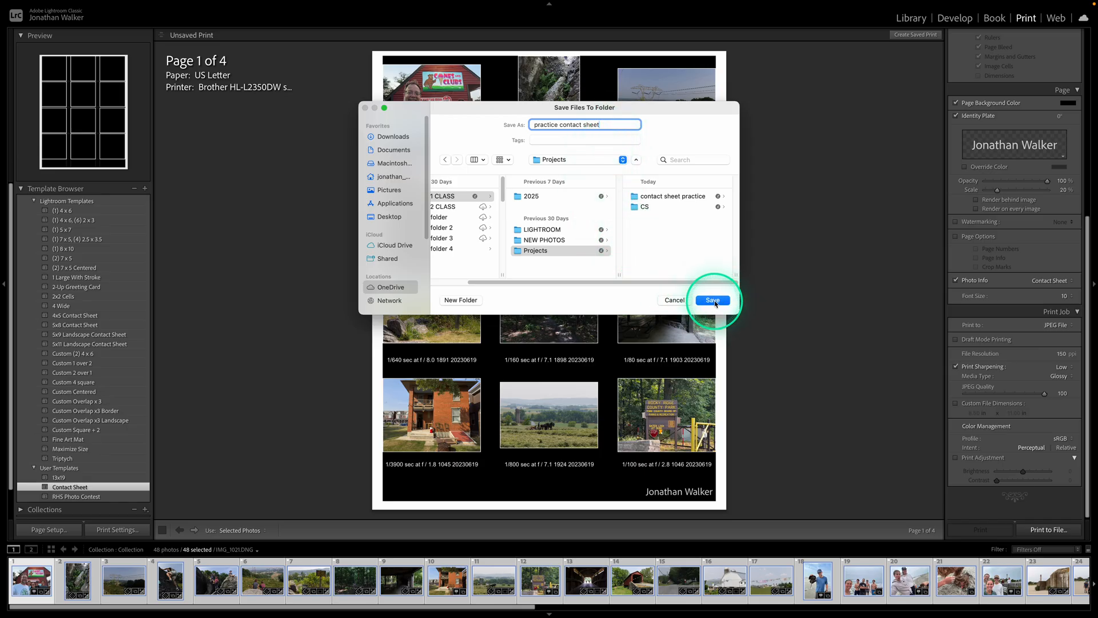
mouse_move(521, 260)
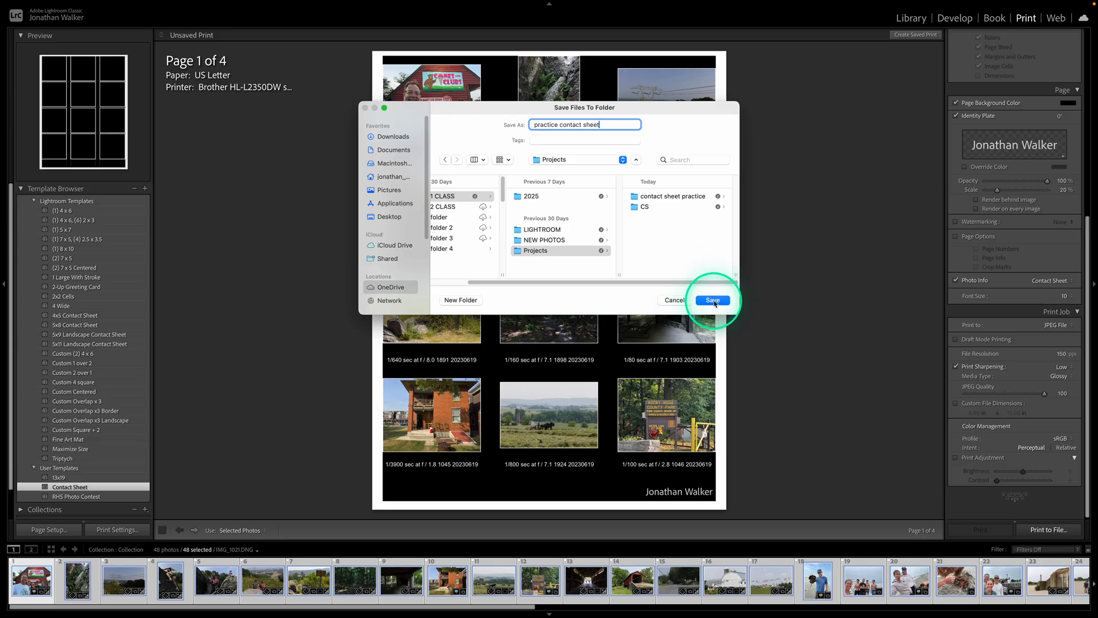
left_click(711, 299)
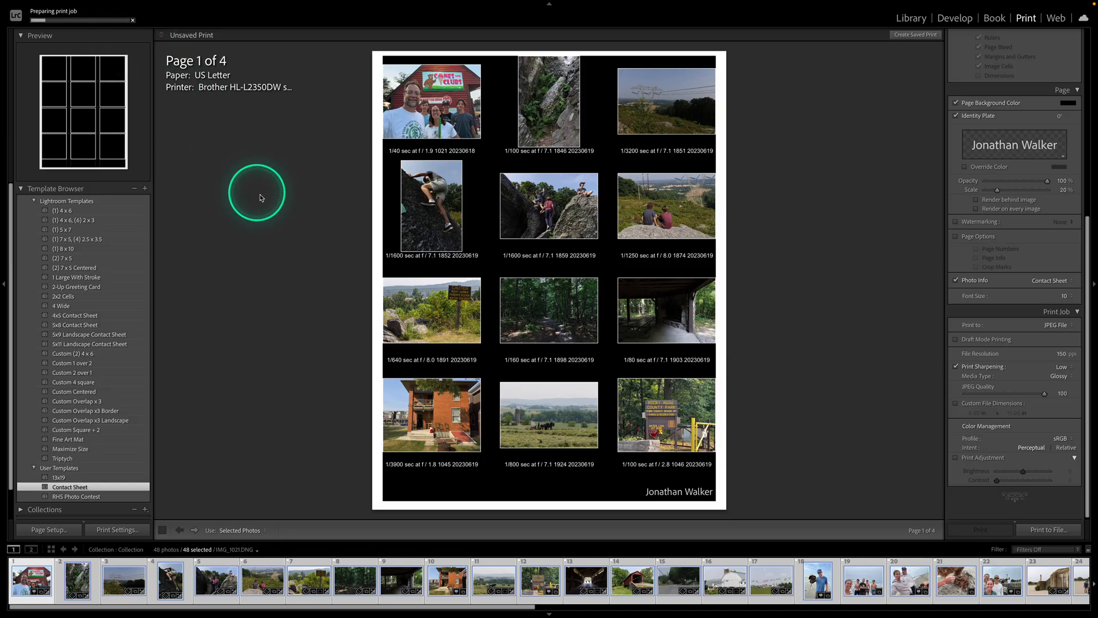
mouse_move(332, 375)
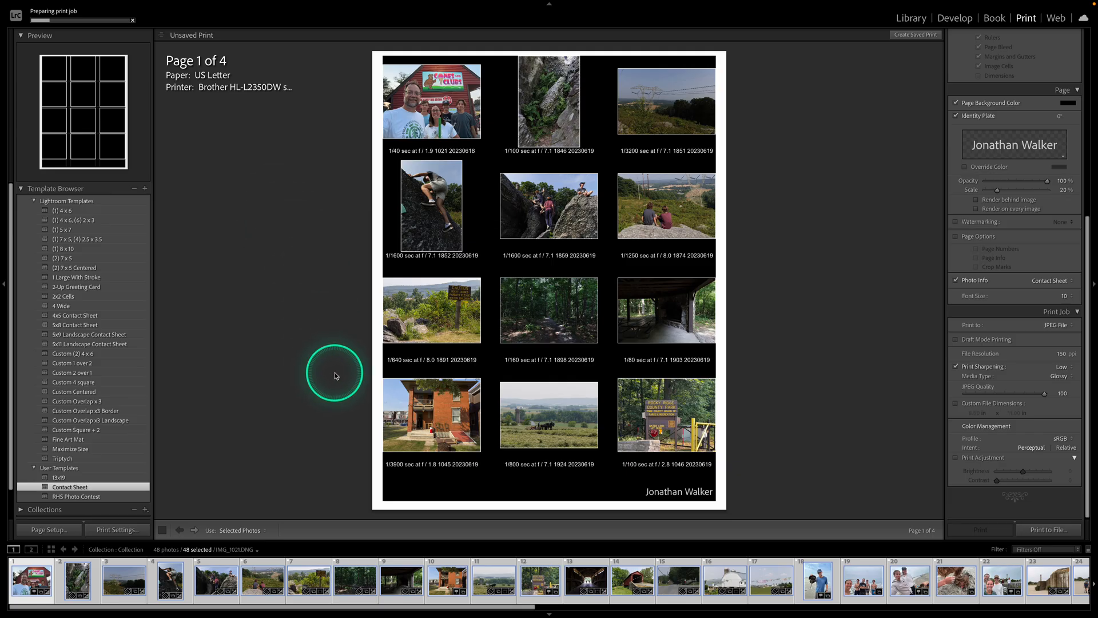
mouse_move(384, 354)
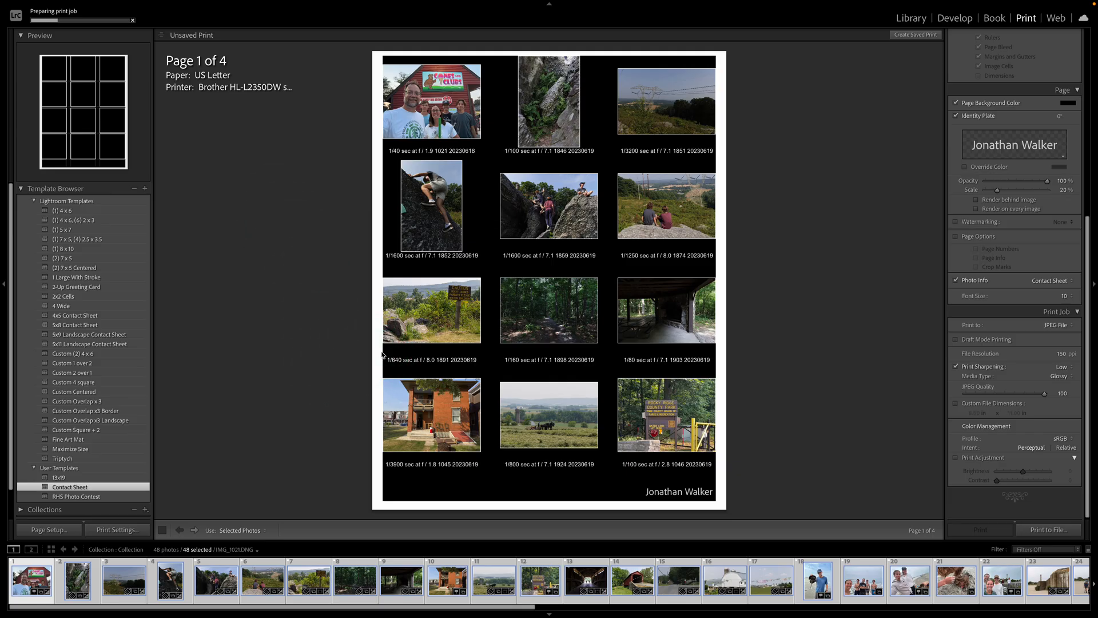
Let the Preparing print job progress run while page 1 of the contact sheet is shown
left_click(339, 385)
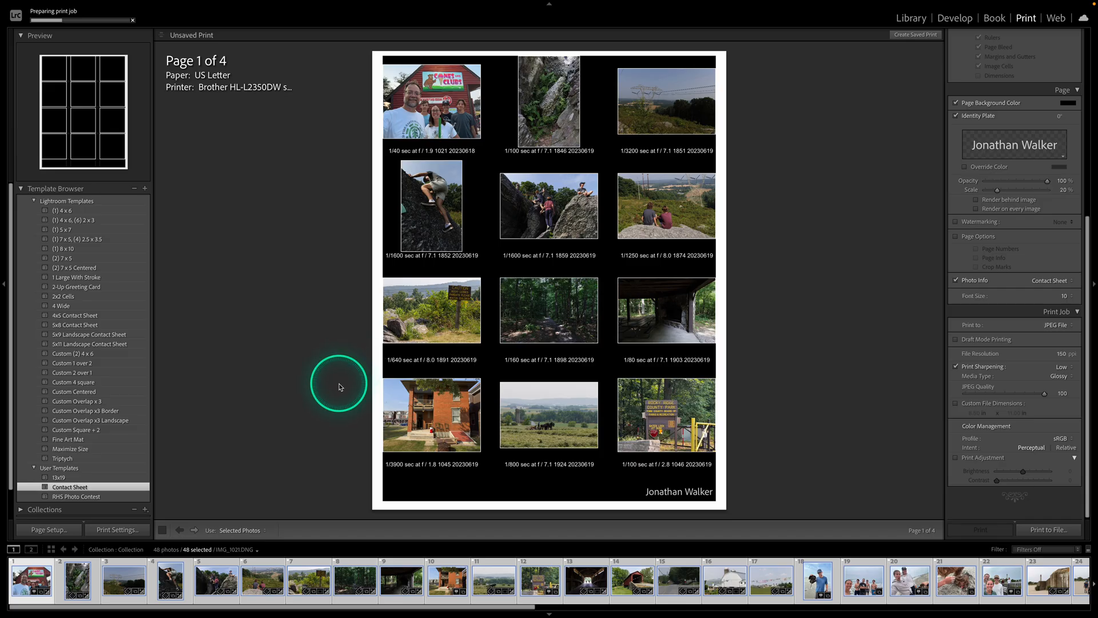